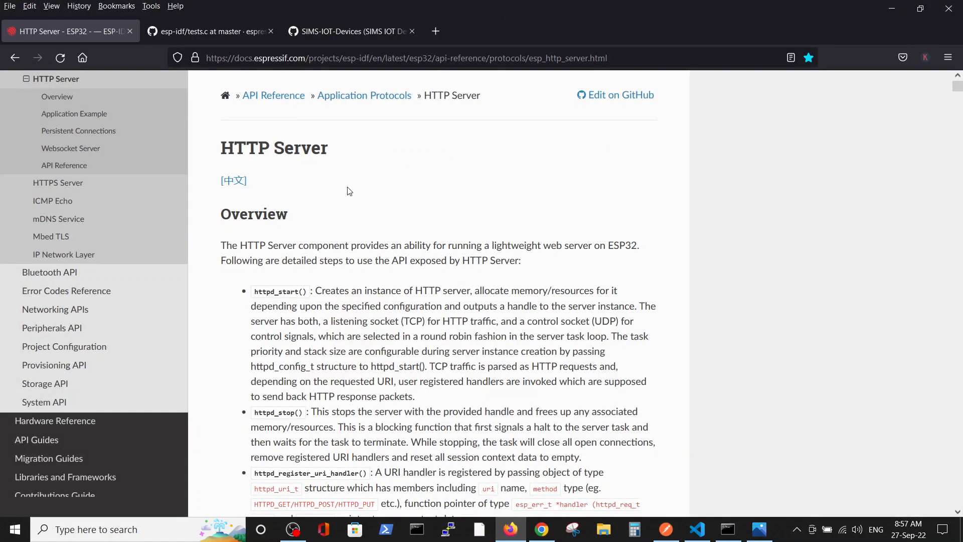
mouse_move(208, 163)
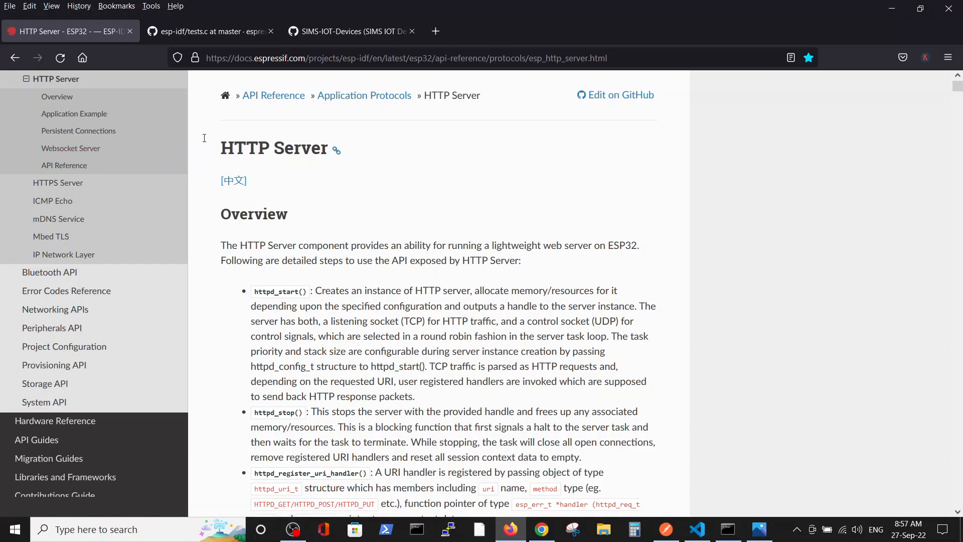
mouse_move(55, 78)
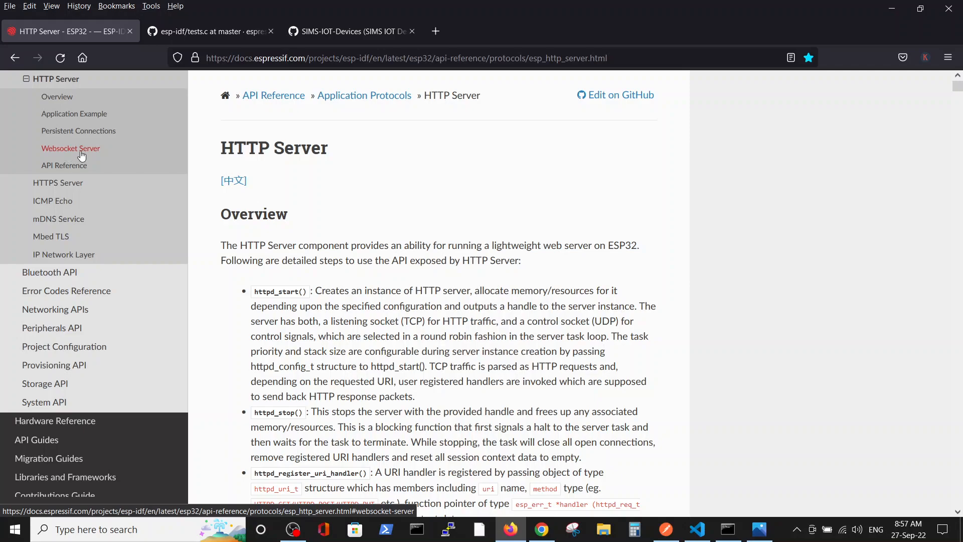
mouse_move(250, 162)
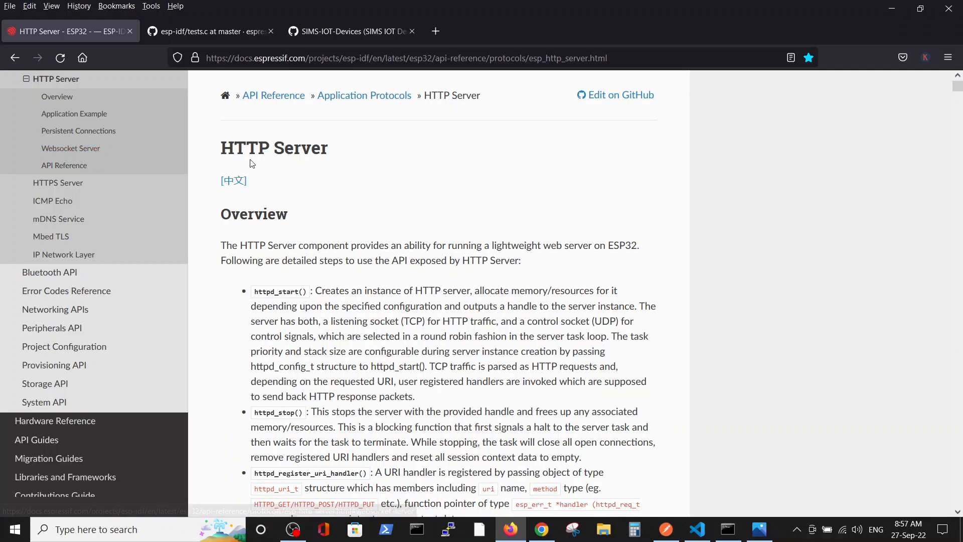
Scroll the HTTP Server docs past the application examples to the Websocket Server section.
scroll(down, 3)
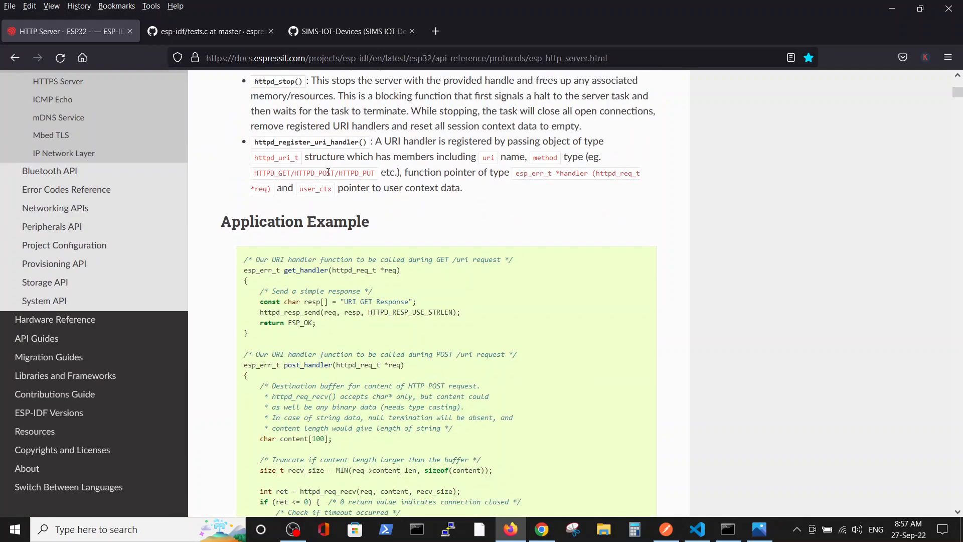
scroll(down, 3)
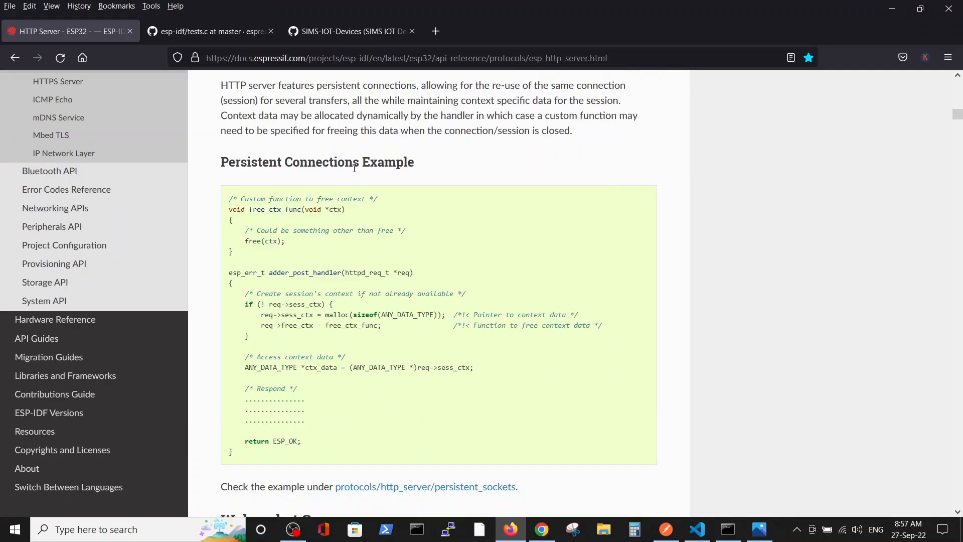
scroll(down, 3)
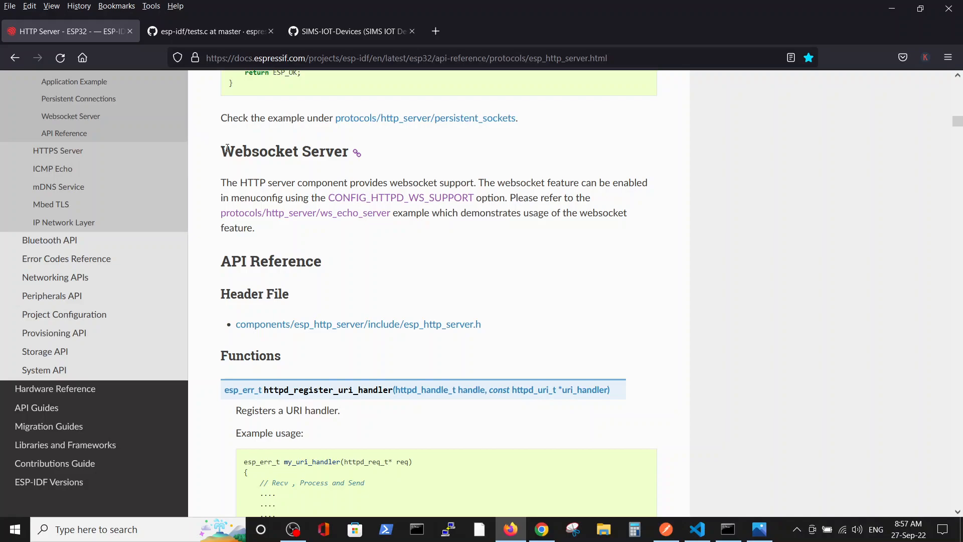
mouse_move(330, 229)
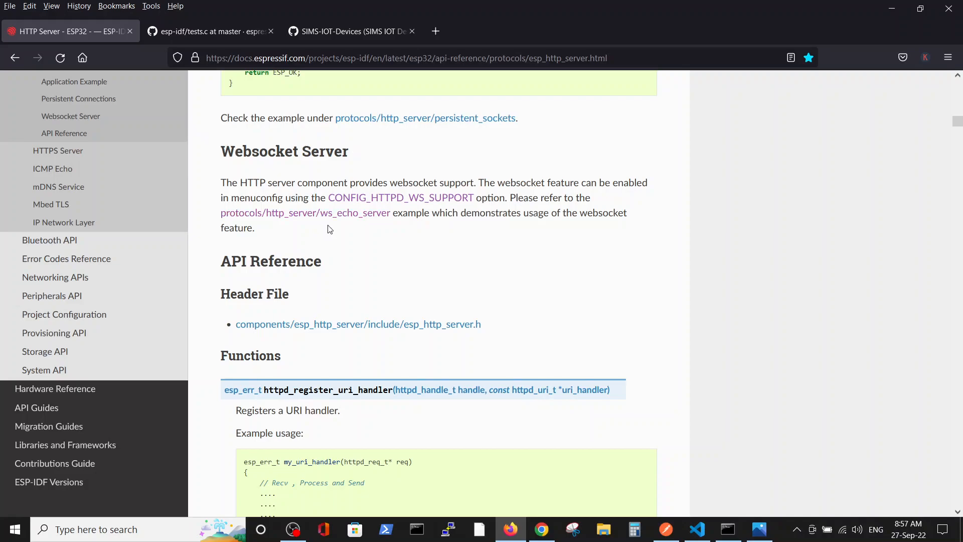
mouse_move(337, 212)
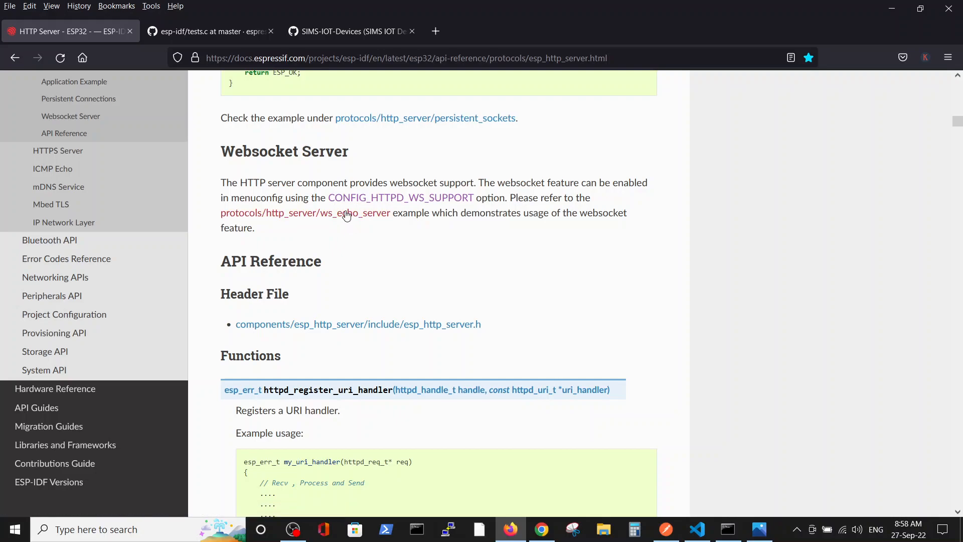
mouse_move(346, 213)
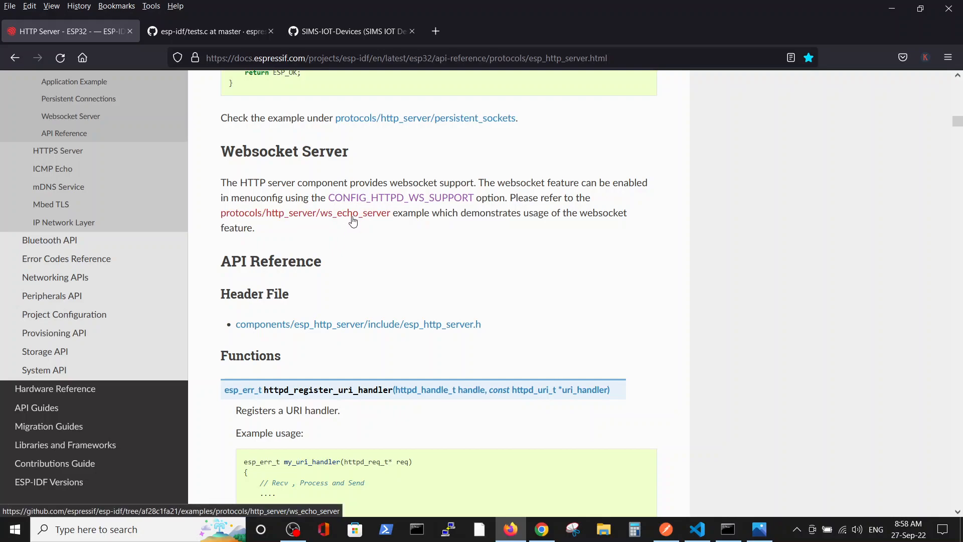
mouse_move(332, 217)
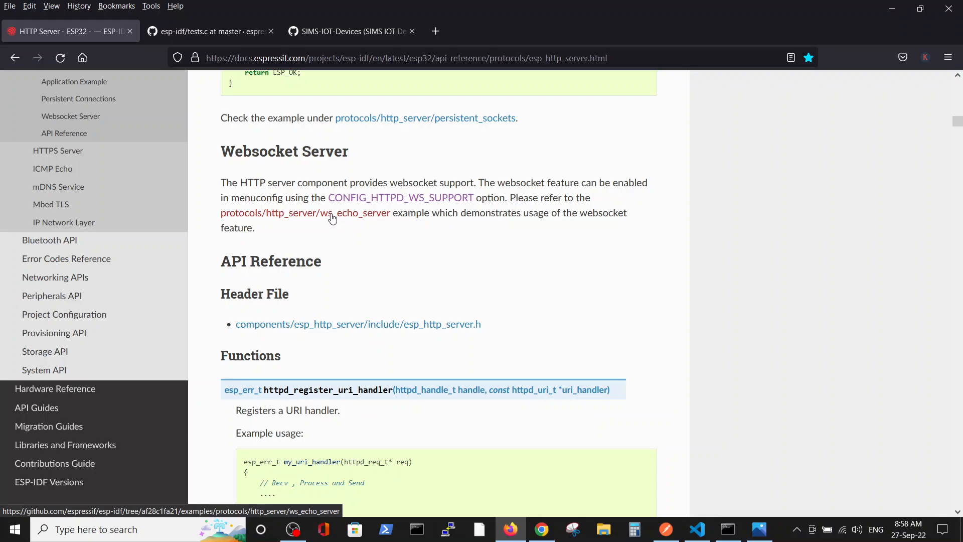
mouse_move(332, 220)
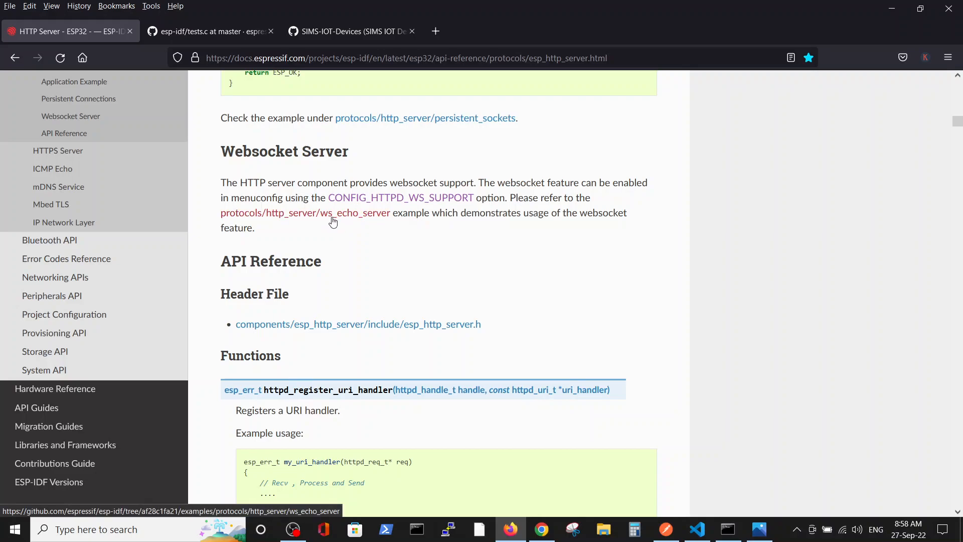
mouse_move(333, 228)
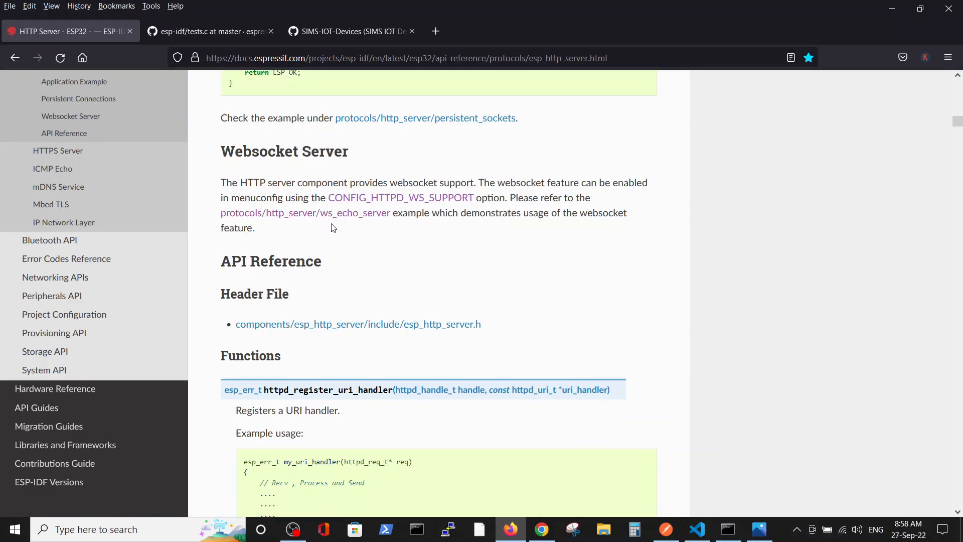
mouse_move(208, 31)
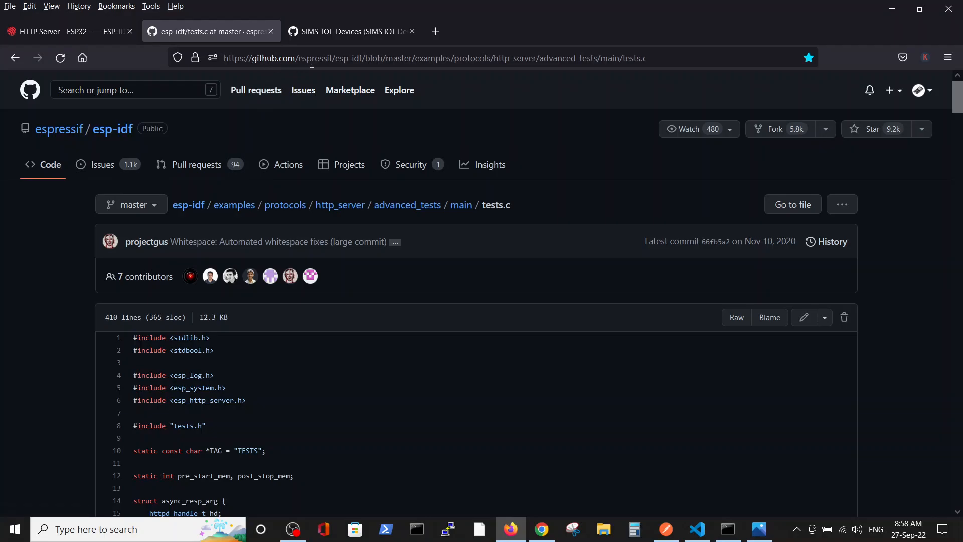
mouse_move(607, 72)
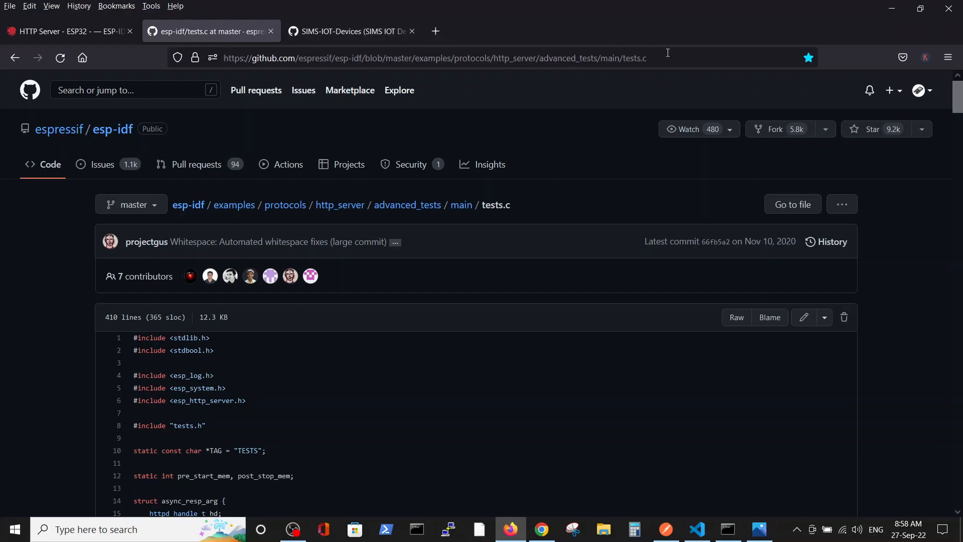
Read down tests.c through its handler table toward test_httpd_start.
scroll(down, 3)
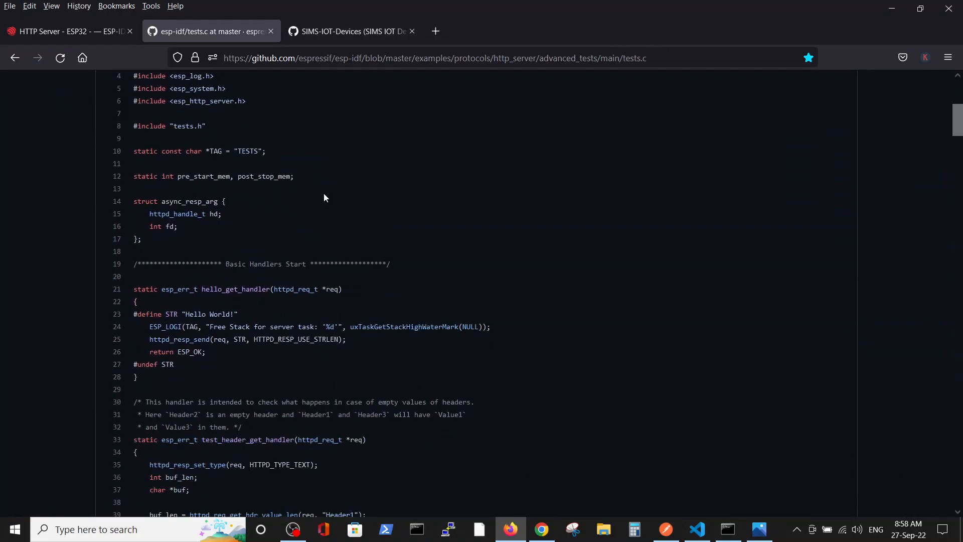
scroll(down, 3)
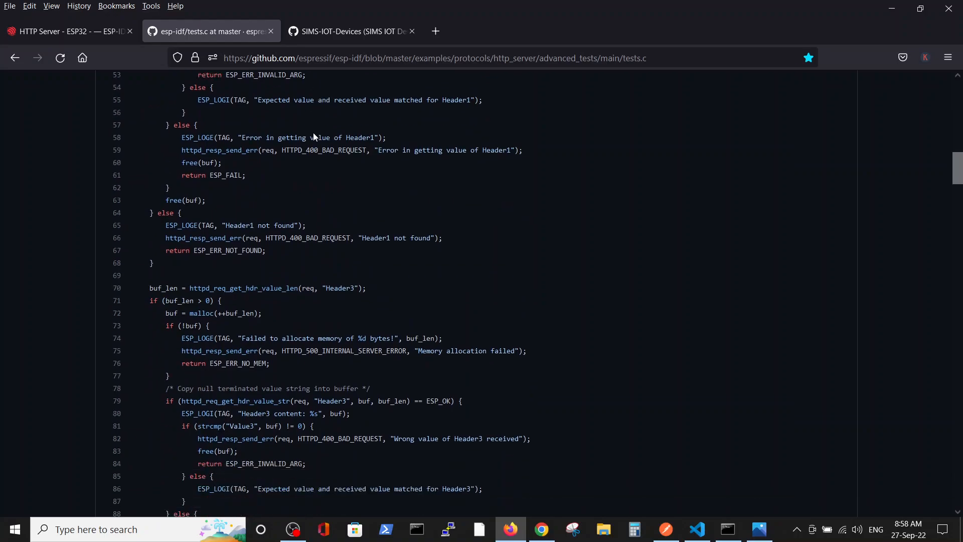
scroll(down, 3)
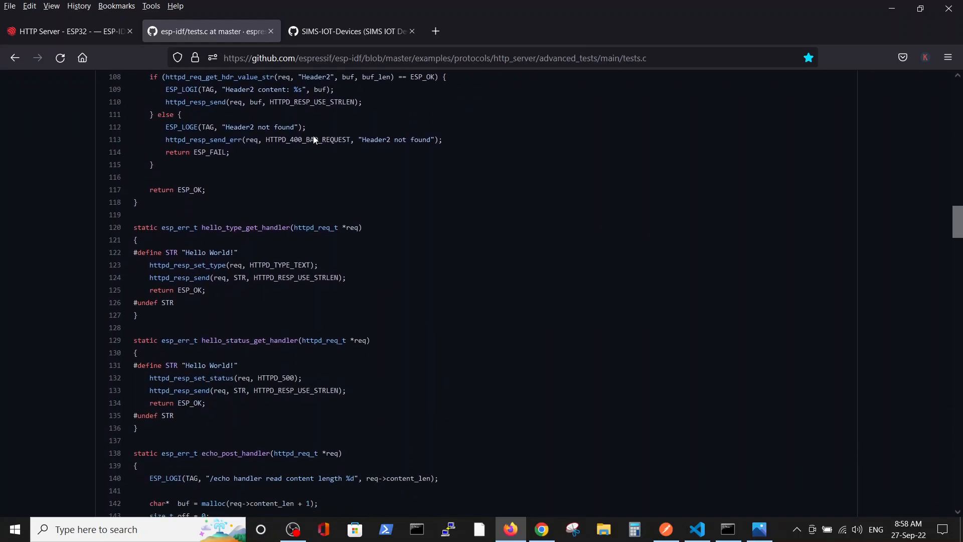
scroll(down, 3)
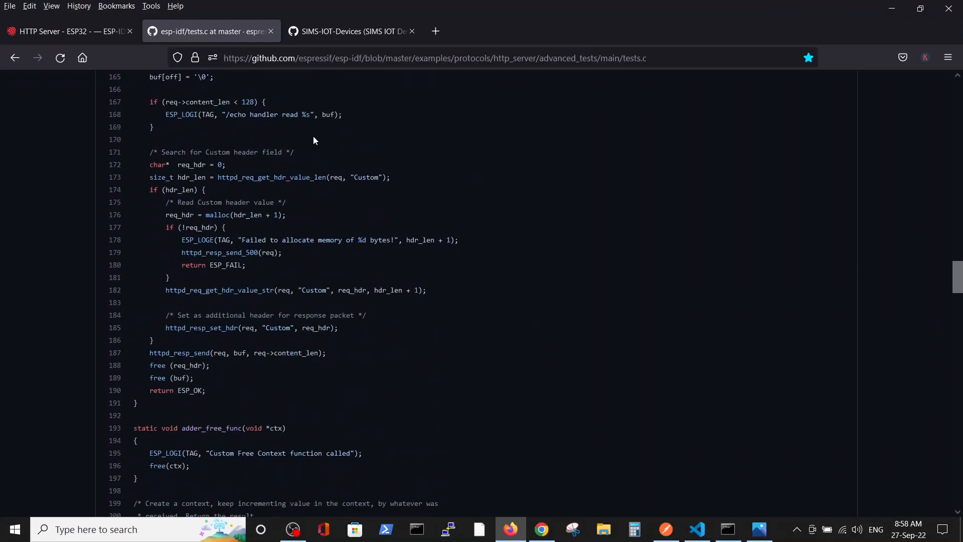
scroll(down, 3)
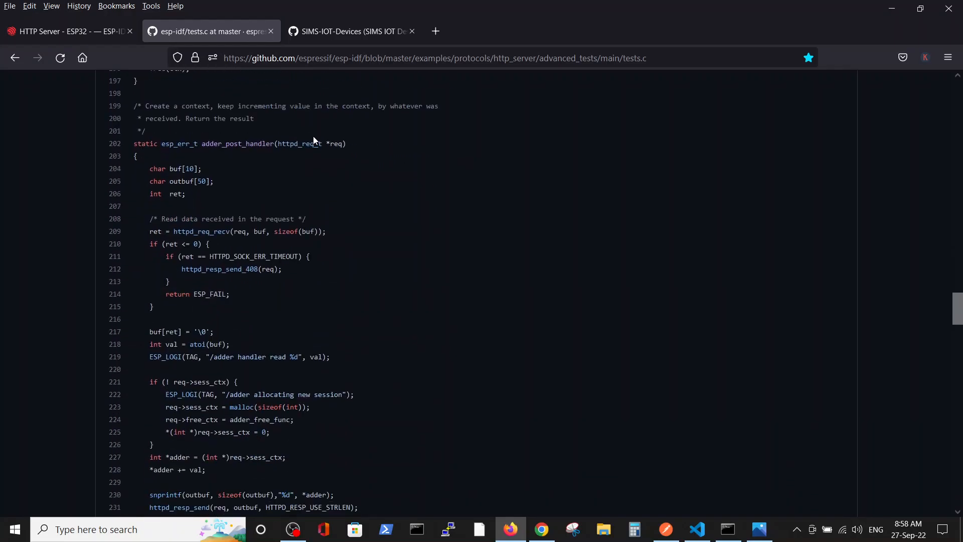
scroll(down, 3)
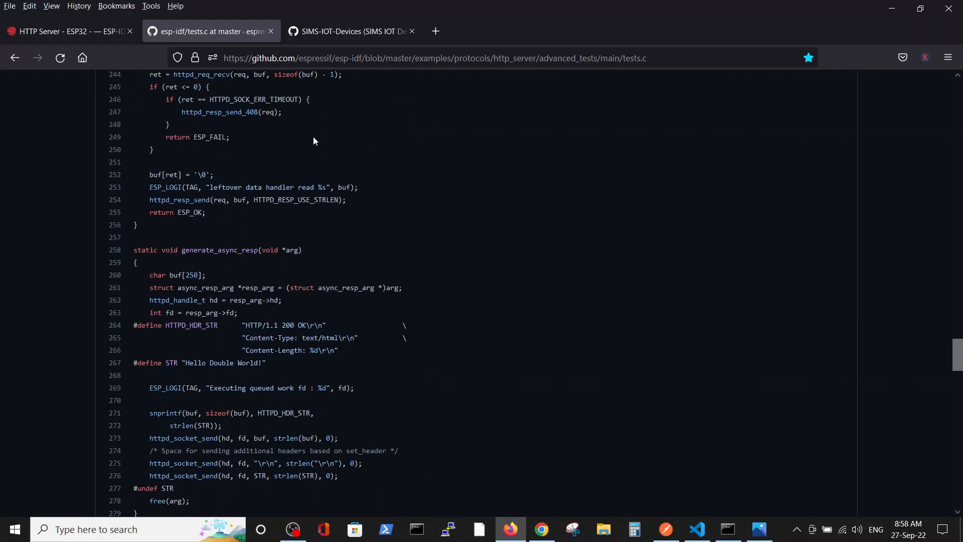
scroll(down, 3)
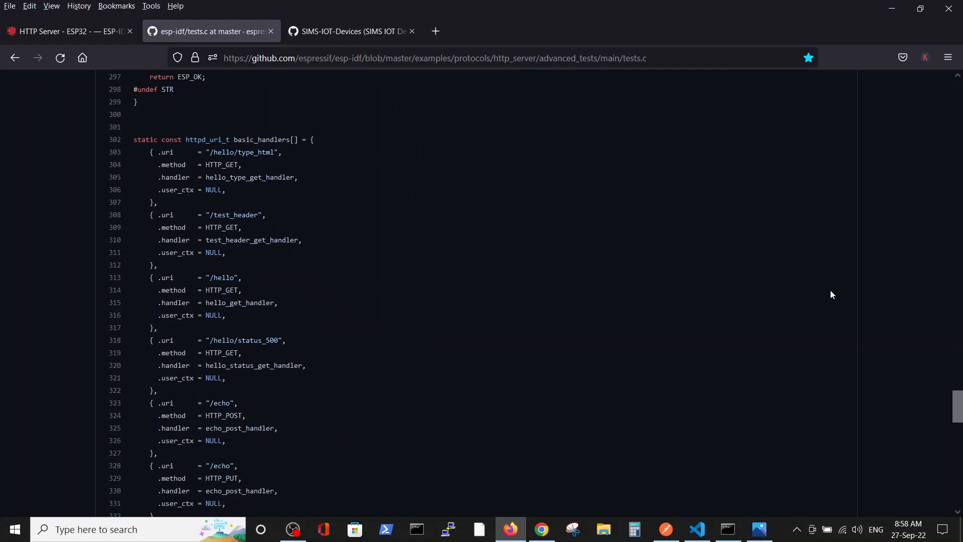
scroll(down, 3)
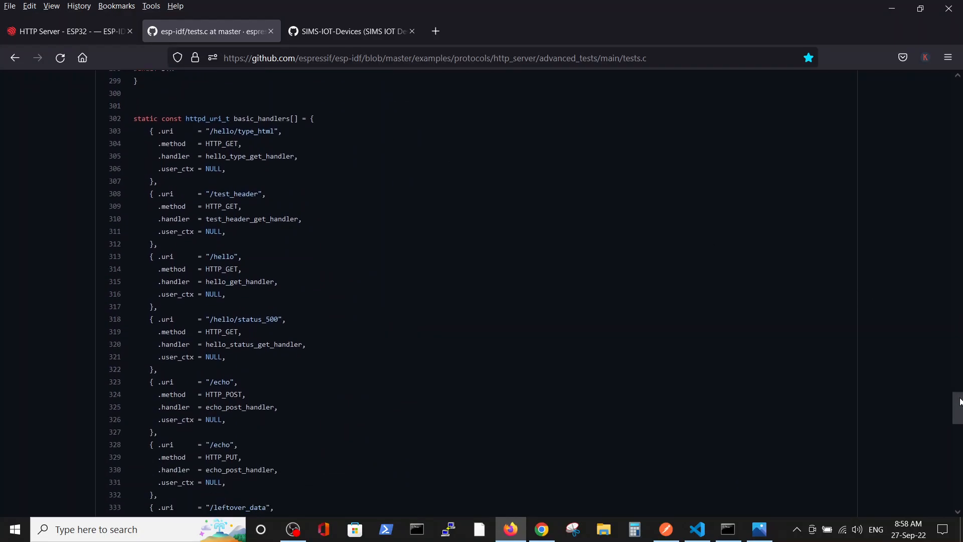
scroll(down, 3)
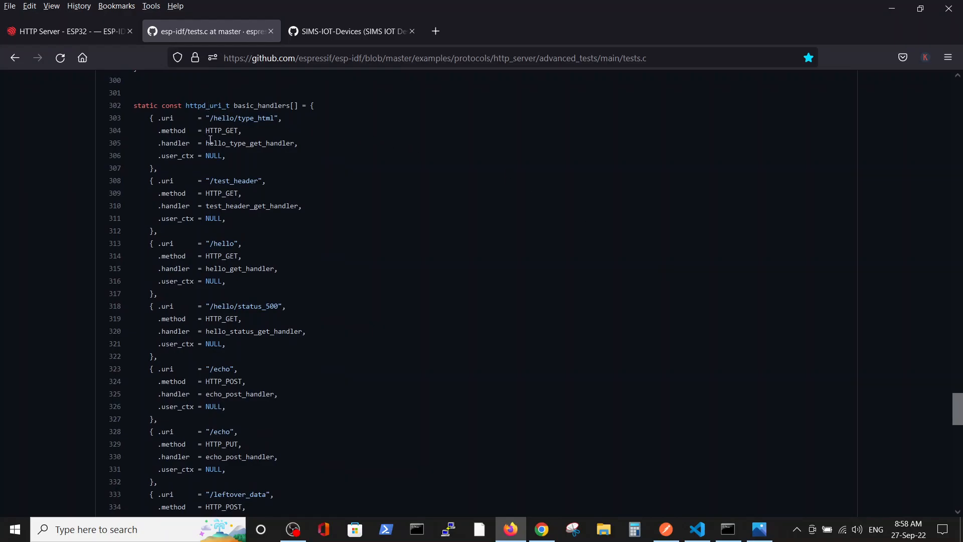
mouse_move(282, 154)
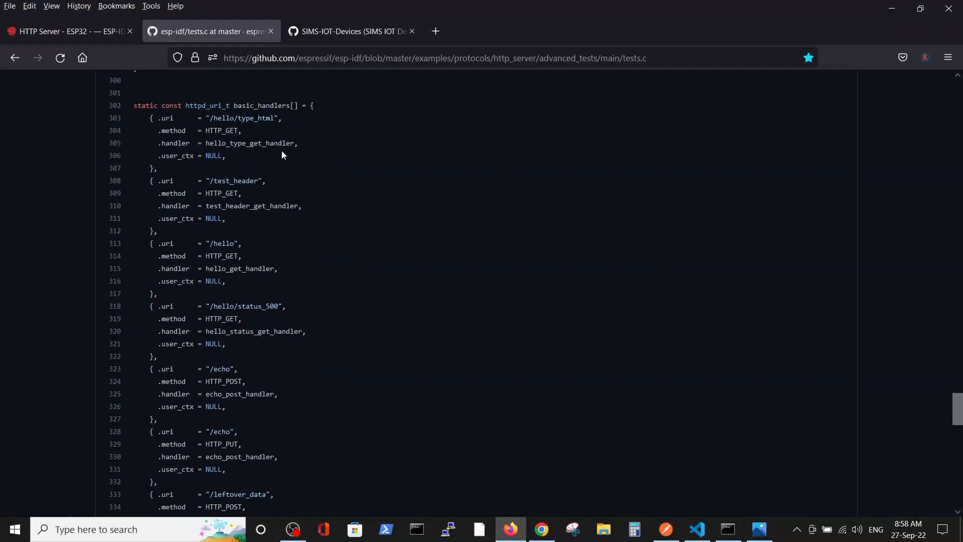
mouse_move(223, 140)
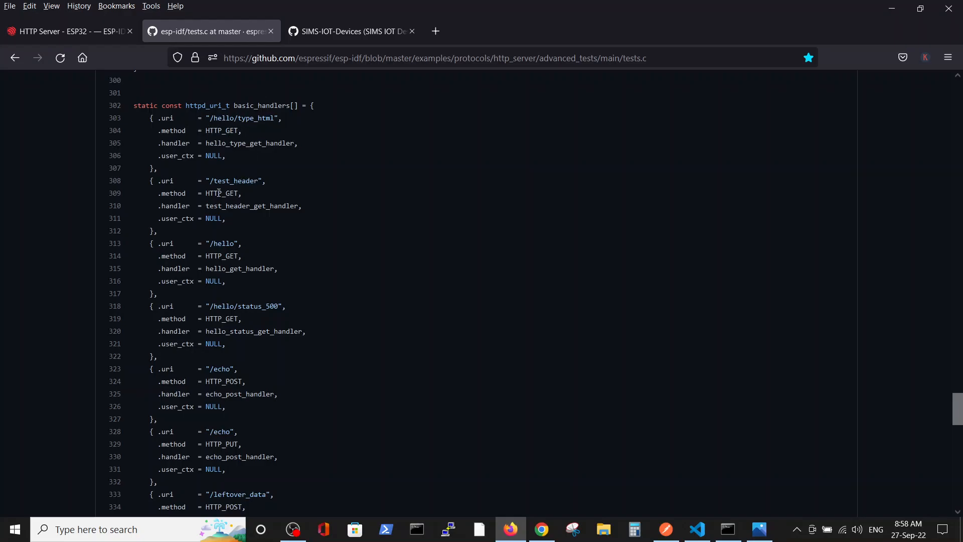
mouse_move(228, 395)
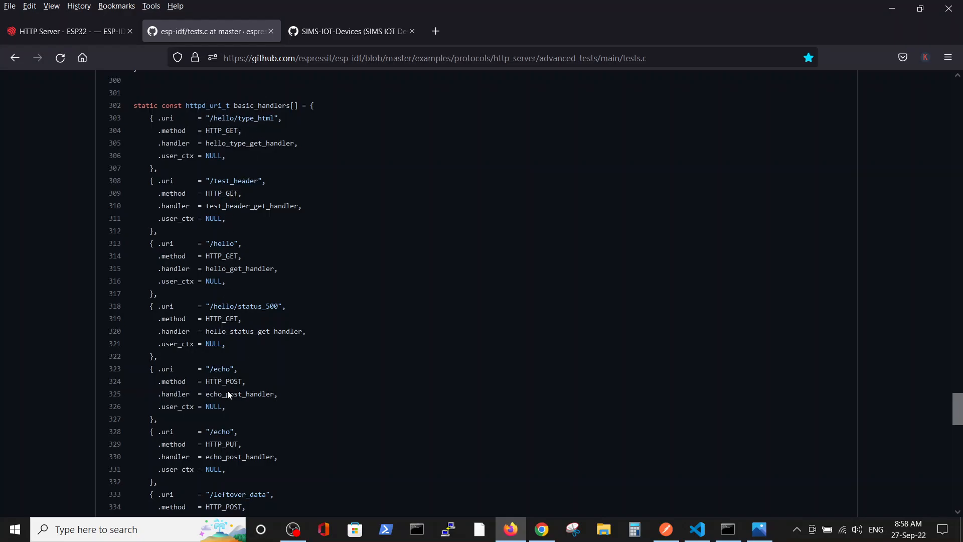
mouse_move(299, 370)
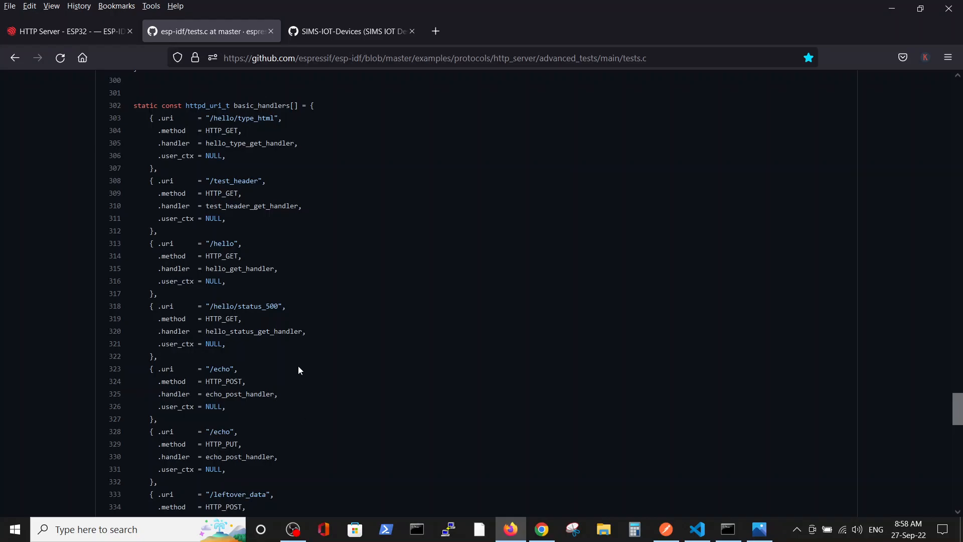
Finish reading test_httpd_start and scroll back toward the top of tests.c.
scroll(down, 3)
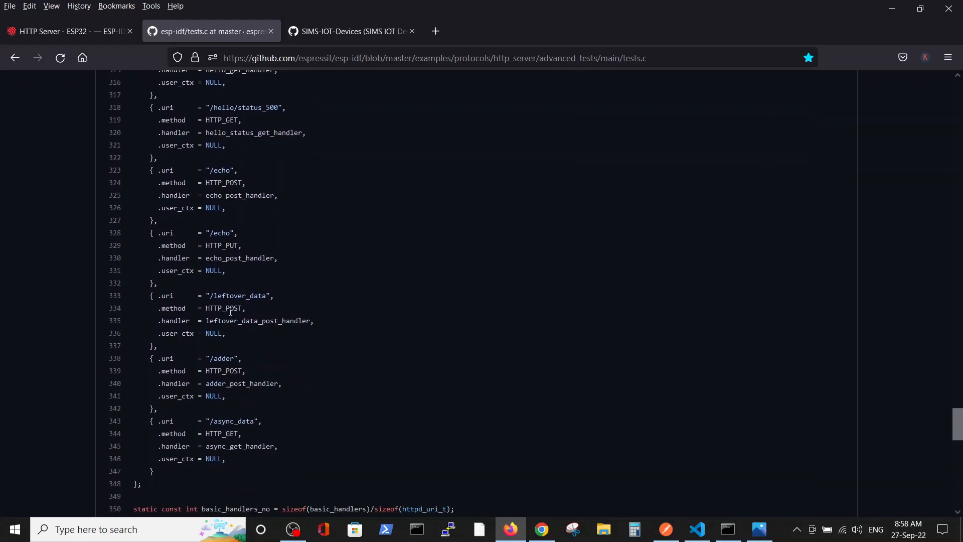
scroll(down, 3)
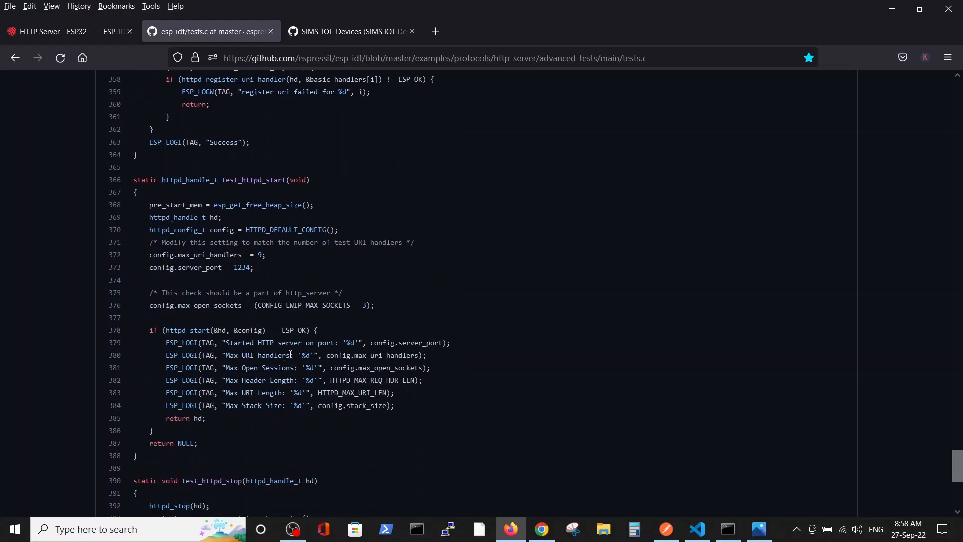
scroll(up, 3)
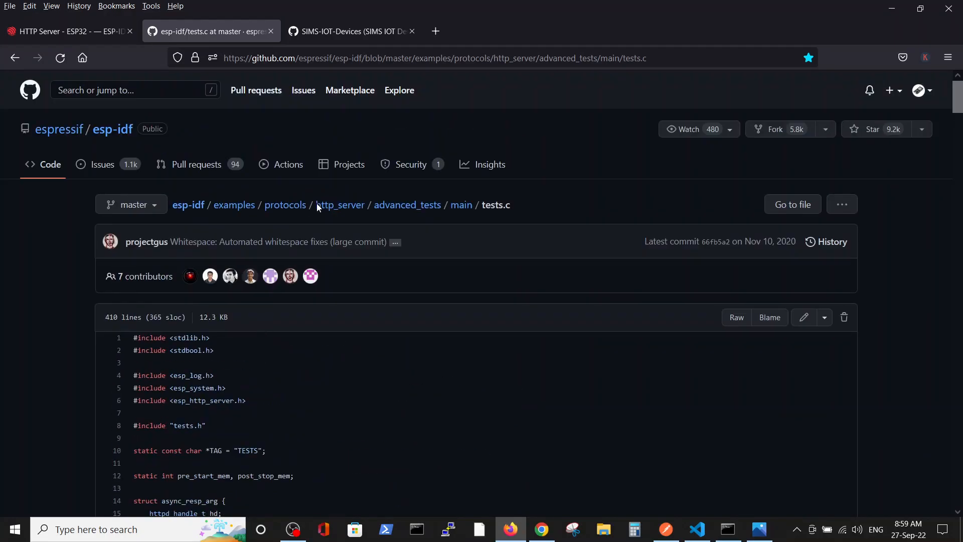
Show the SIMS-IOT-Devices profile's Repositories list with the WebSockets and HTTP server projects.
click(350, 31)
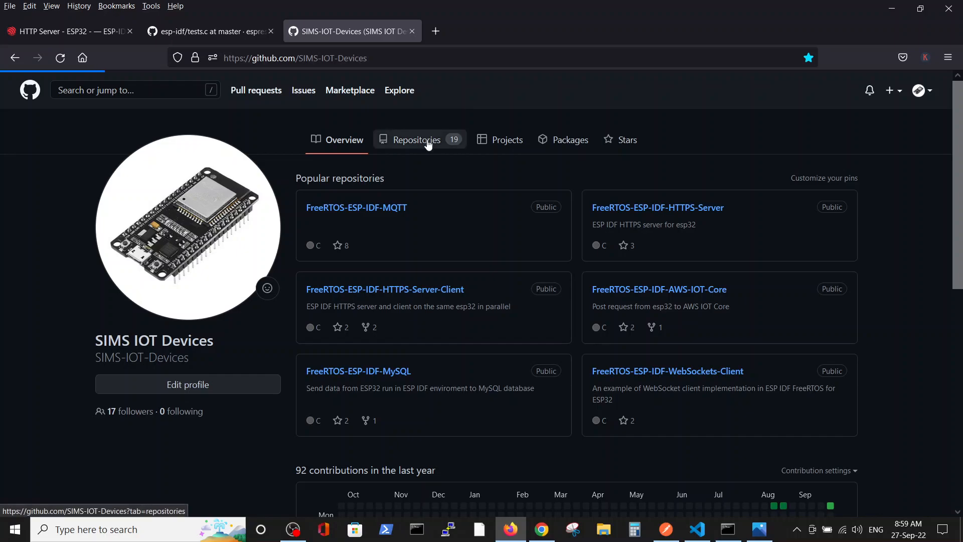
click(415, 139)
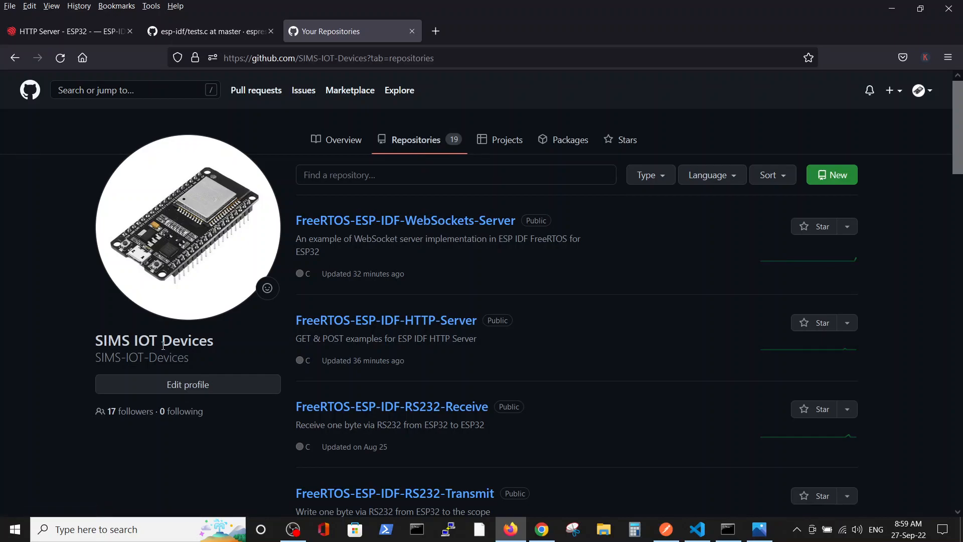
mouse_move(440, 220)
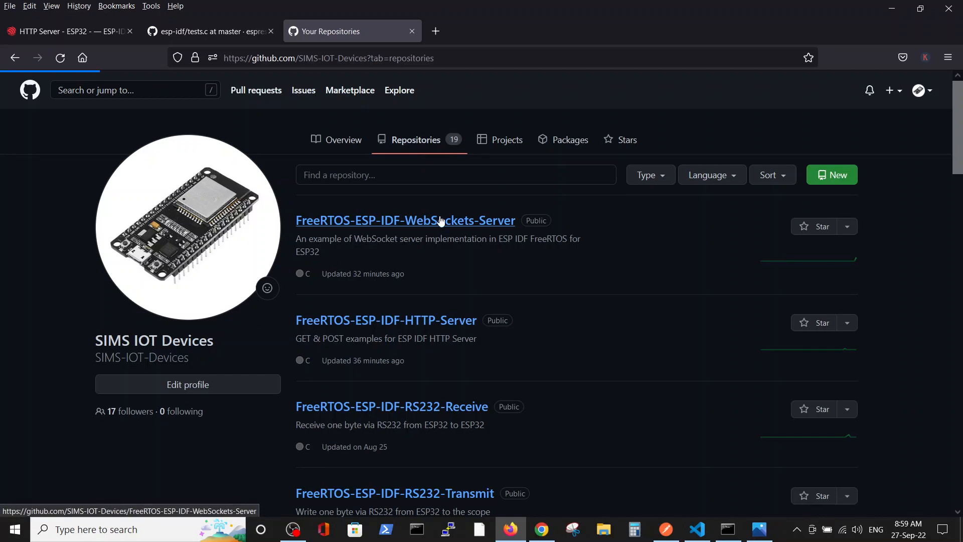
Open Websocket-Server-GET-POST.c inside the FreeRTOS-ESP-IDF-WebSockets-Server repository.
click(405, 220)
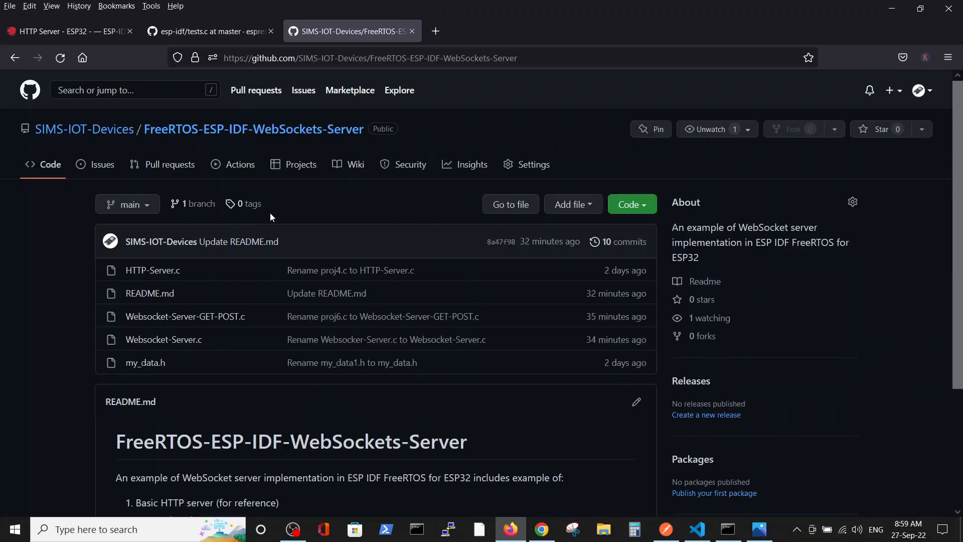
mouse_move(197, 204)
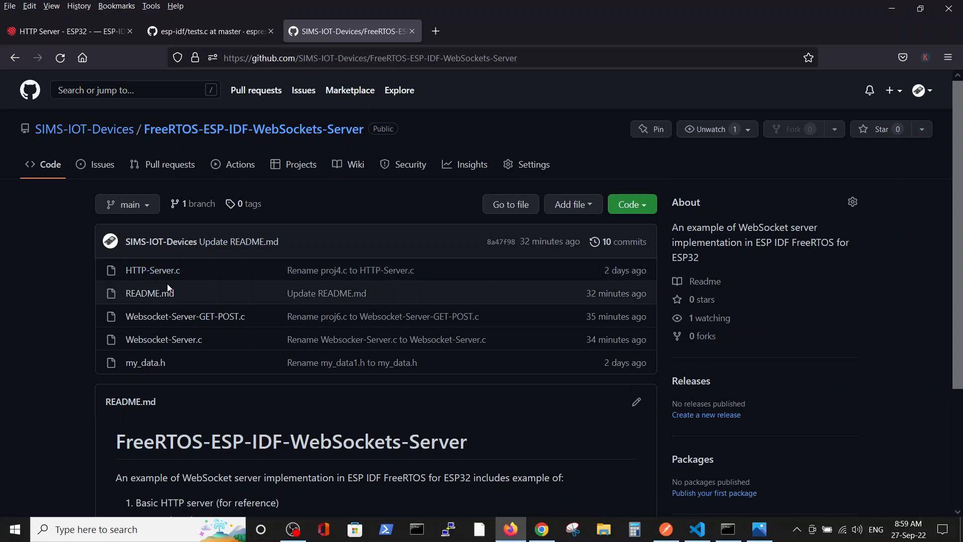
mouse_move(185, 276)
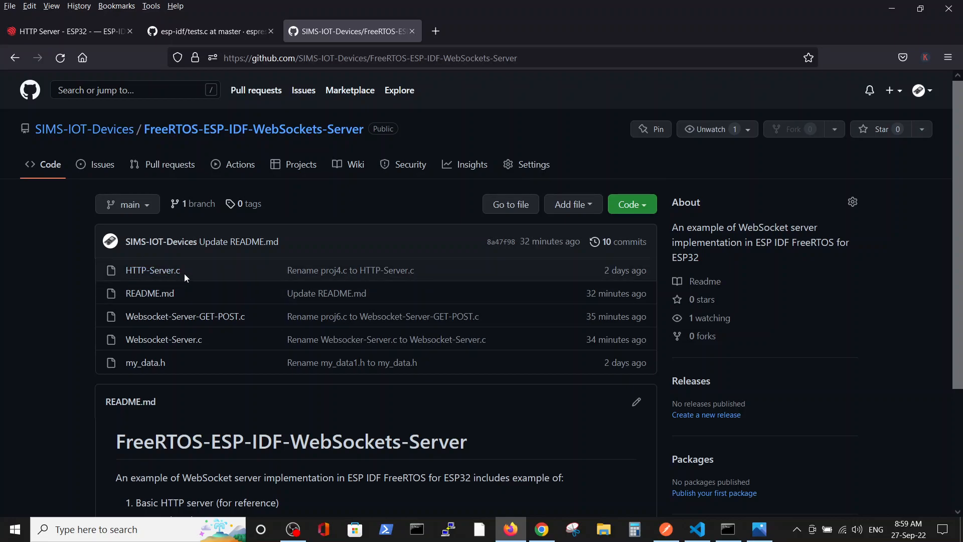
mouse_move(162, 339)
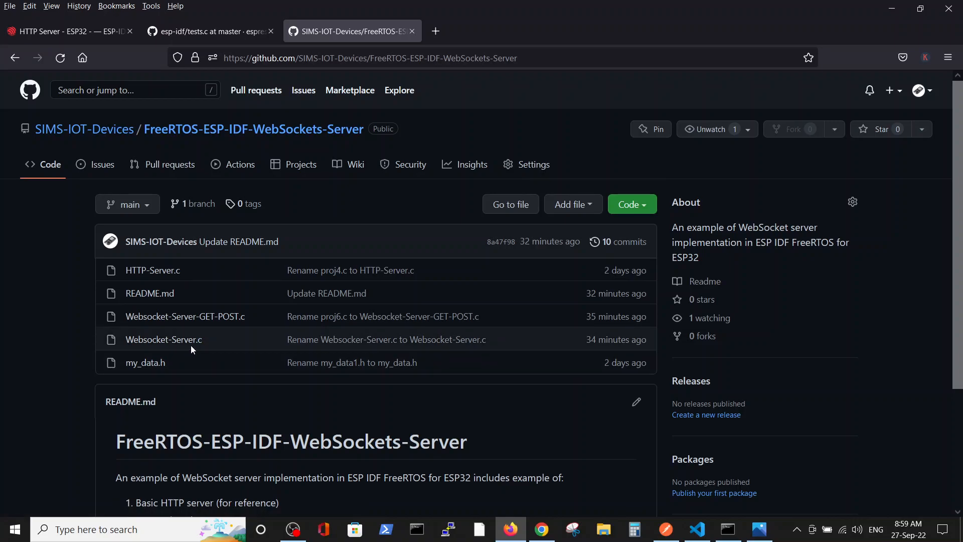
mouse_move(208, 350)
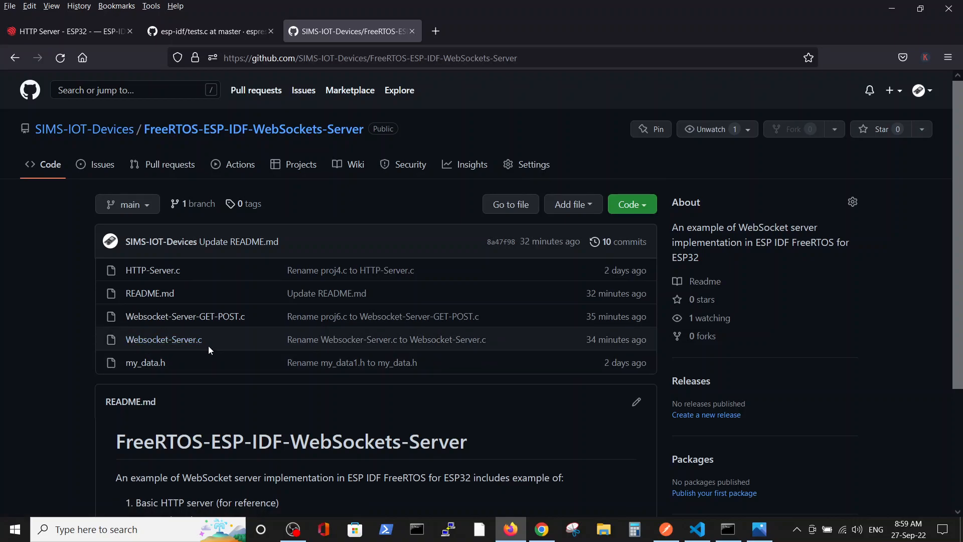
mouse_move(169, 321)
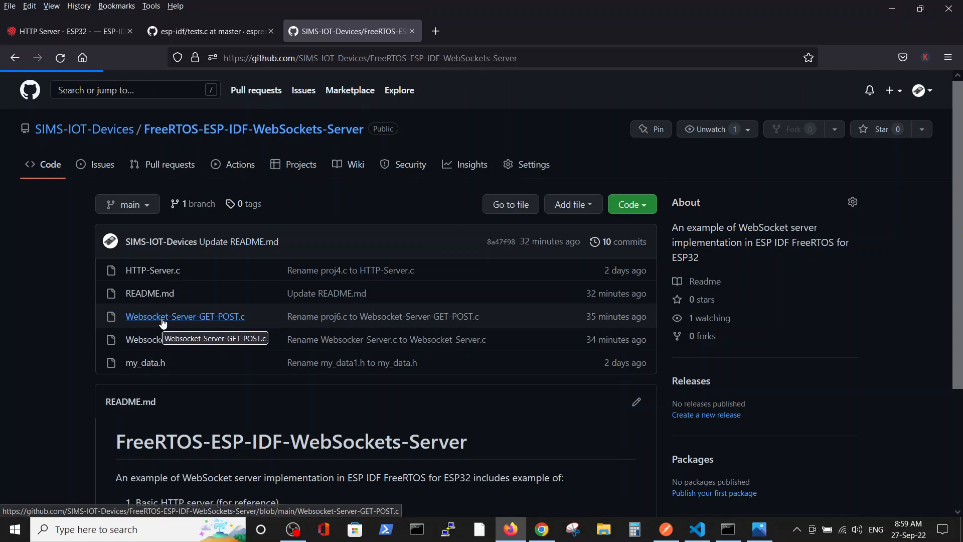
click(185, 316)
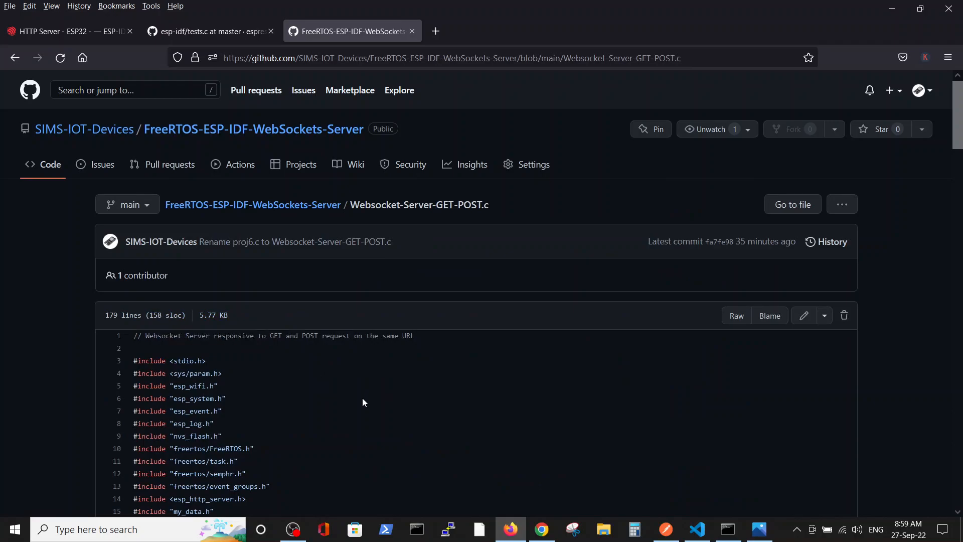
mouse_move(416, 349)
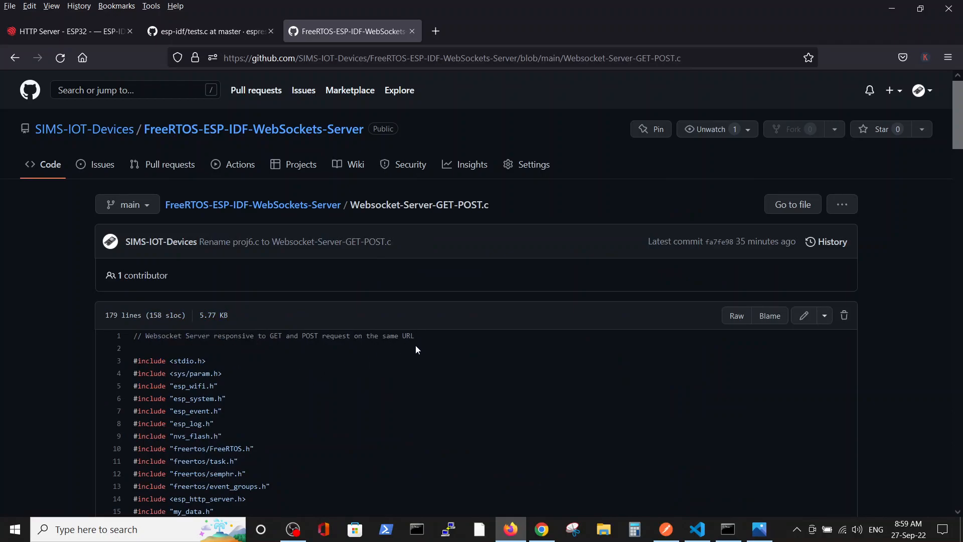
mouse_move(521, 466)
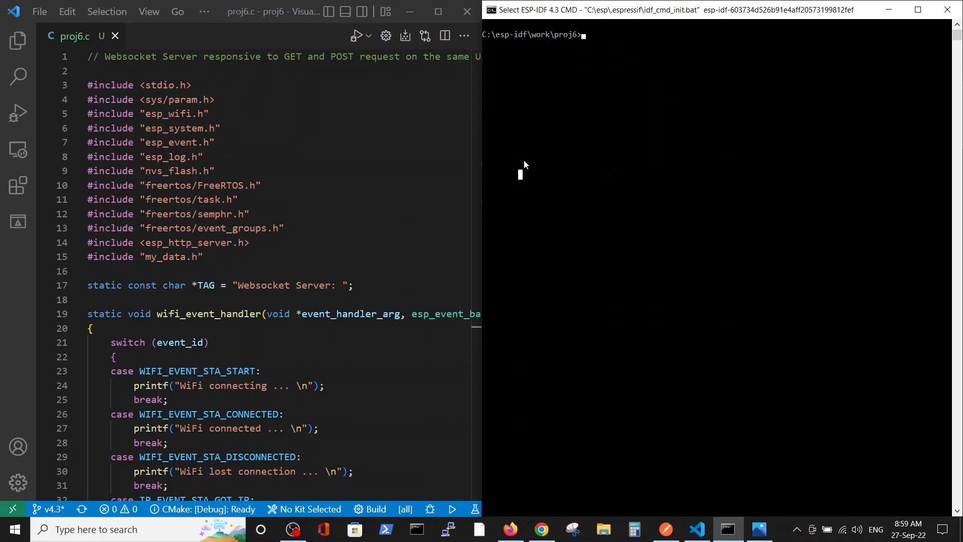
Run 'idf.py build flash monitor' in the ESP-IDF terminal to build and flash proj6.
text(idf.py build flash monitor)
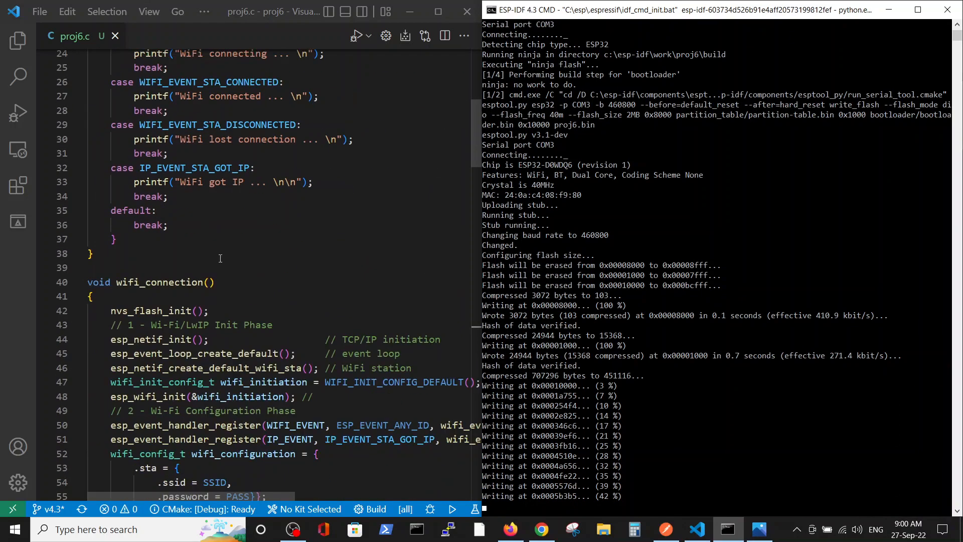
Scroll proj6.c while flashing finishes and the monitor shows WiFi IP and server start on port 80.
scroll(down, 3)
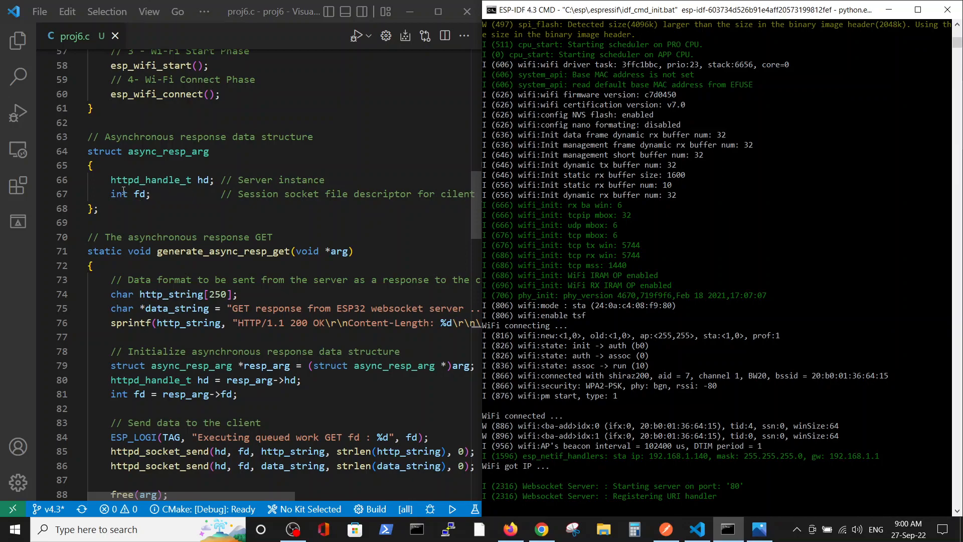
mouse_move(251, 214)
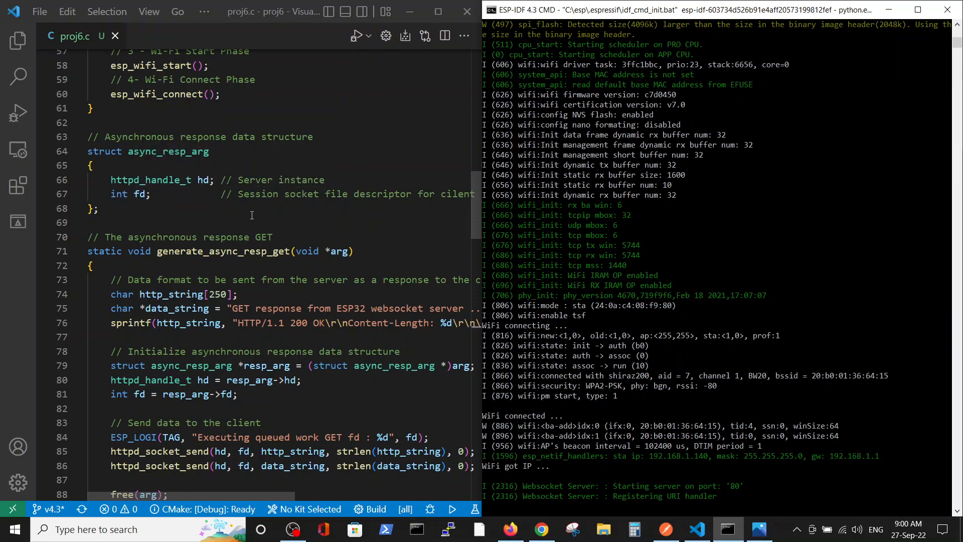
mouse_move(439, 192)
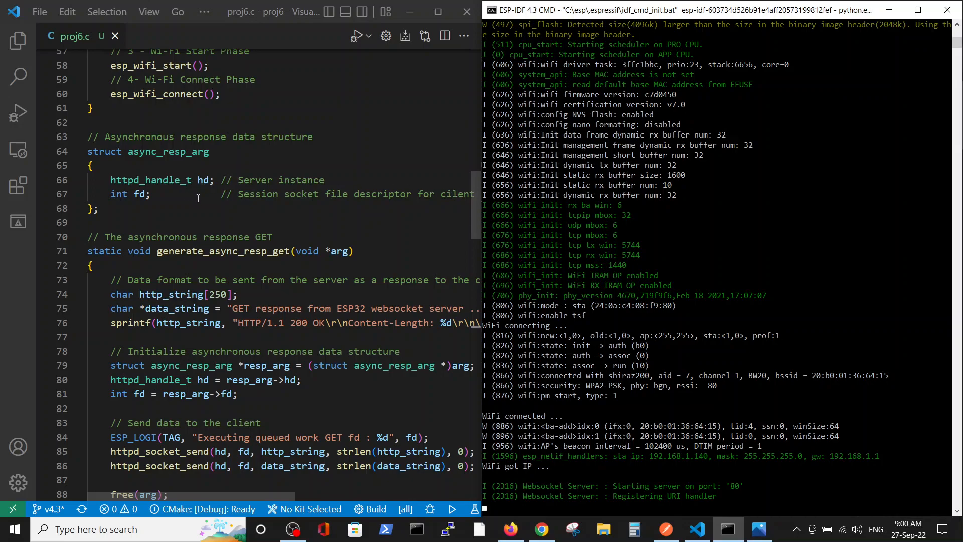
mouse_move(207, 202)
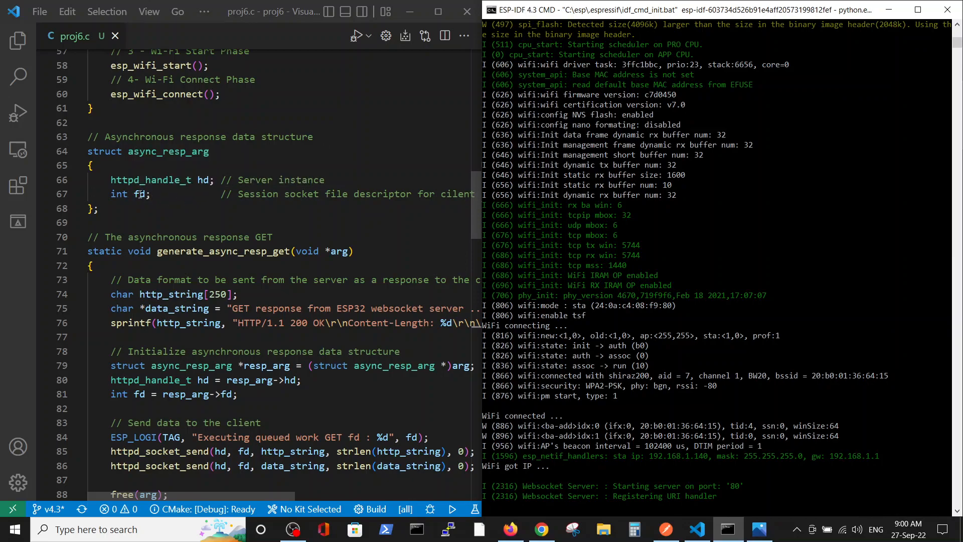
scroll(down, 3)
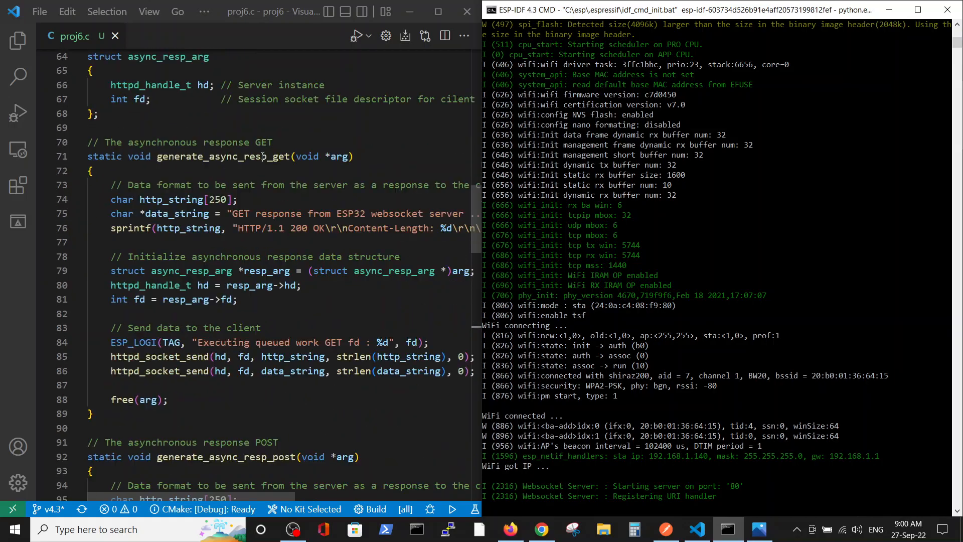
scroll(down, 3)
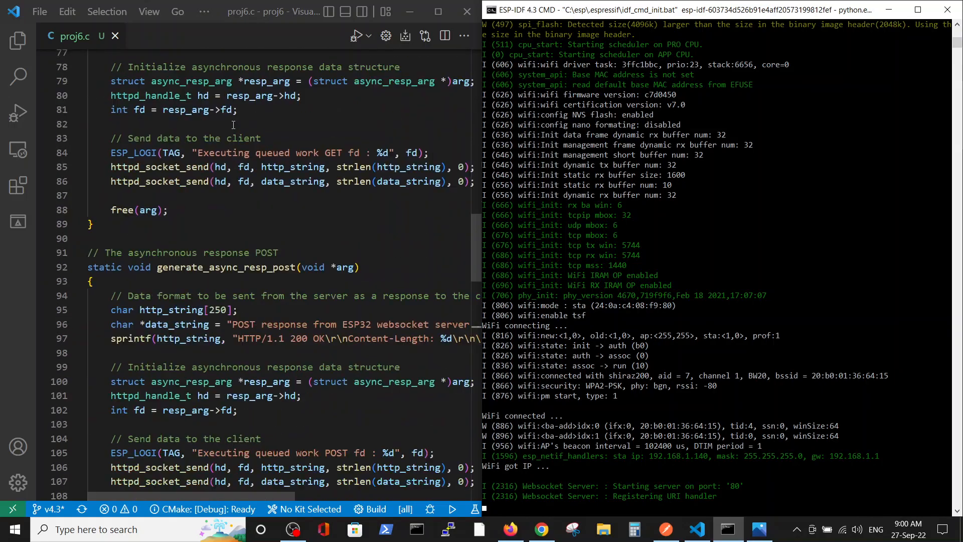
scroll(down, 3)
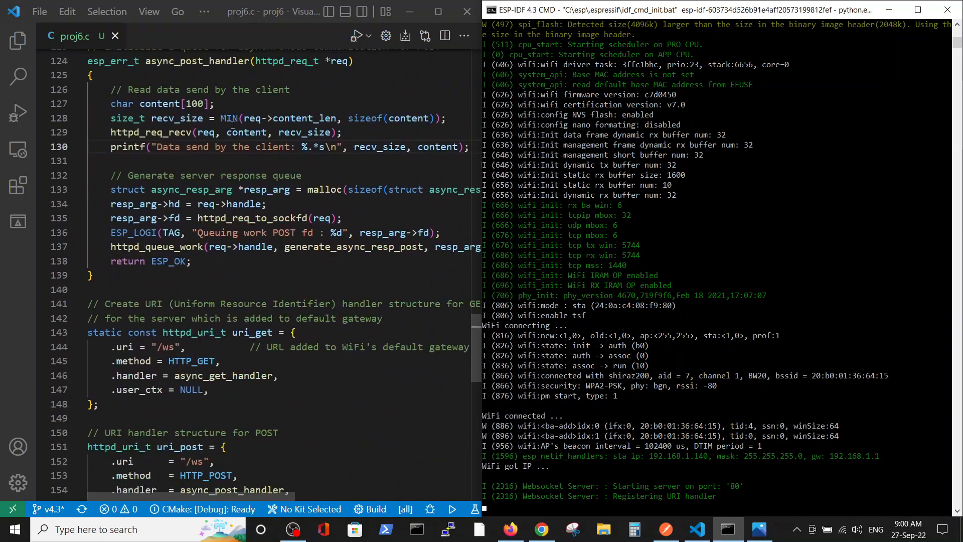
scroll(down, 3)
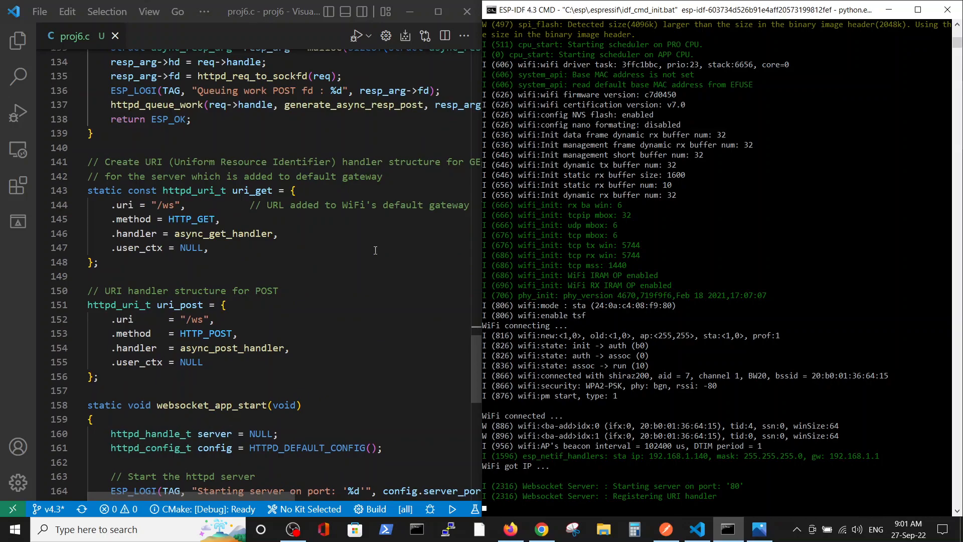
mouse_move(269, 209)
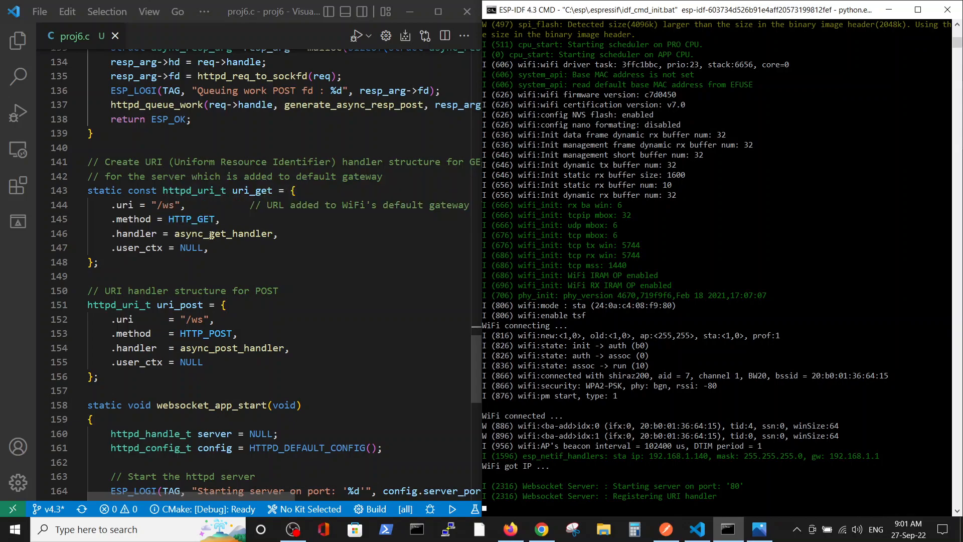
mouse_move(240, 355)
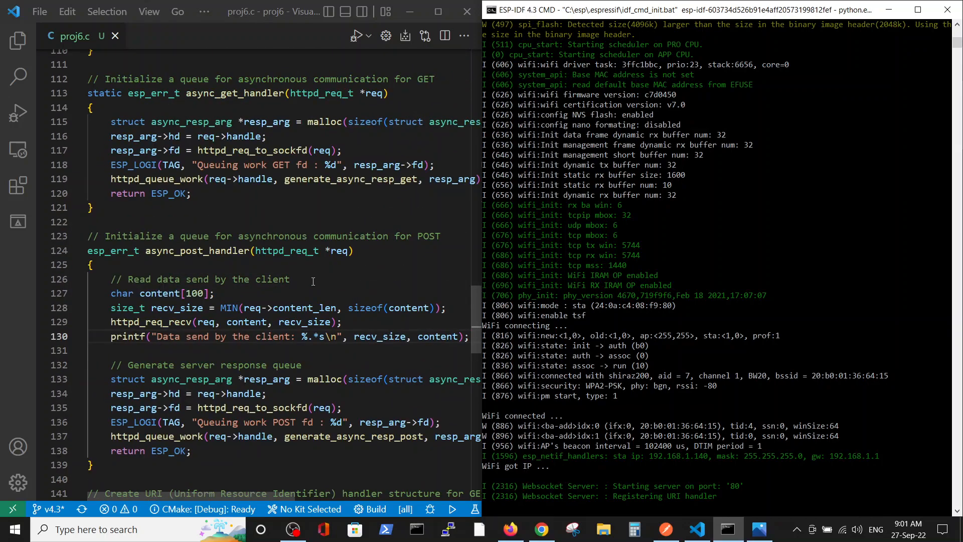
scroll(down, 3)
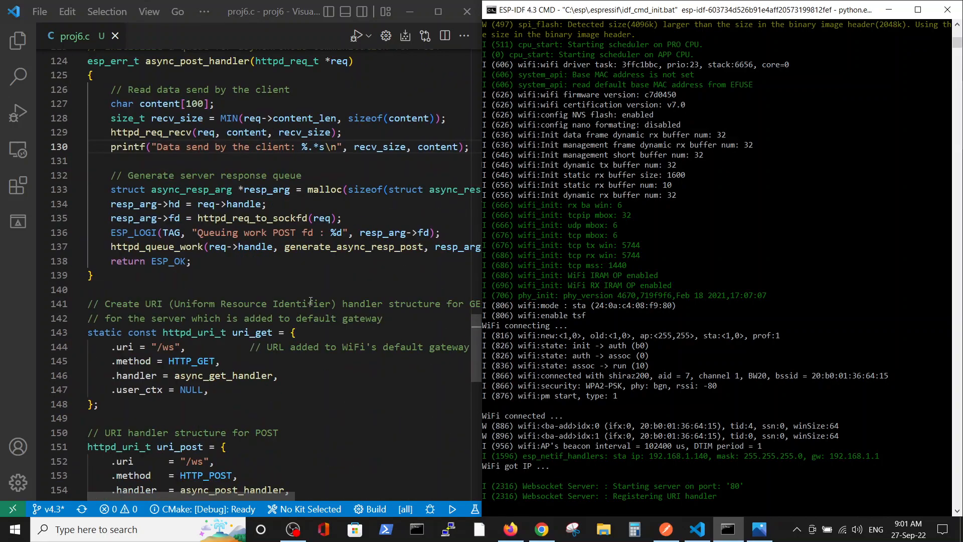
scroll(down, 3)
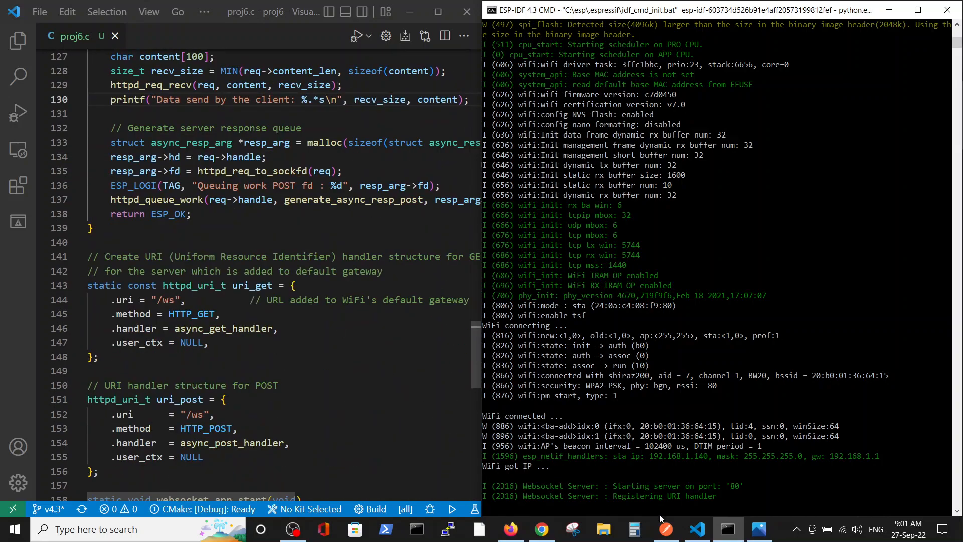
Send the GET request to 192.168.1.140/ws in Postman and check the response and serial log.
click(664, 528)
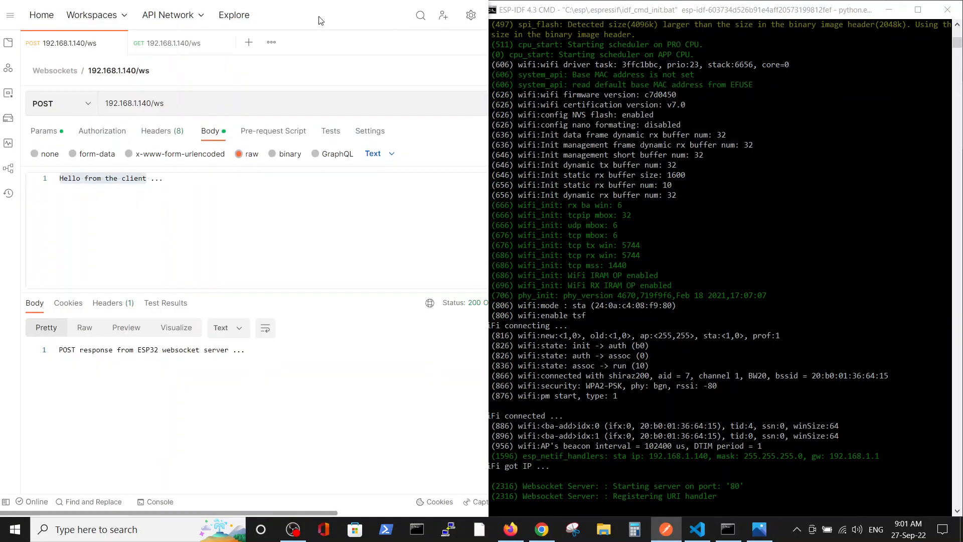
mouse_move(215, 125)
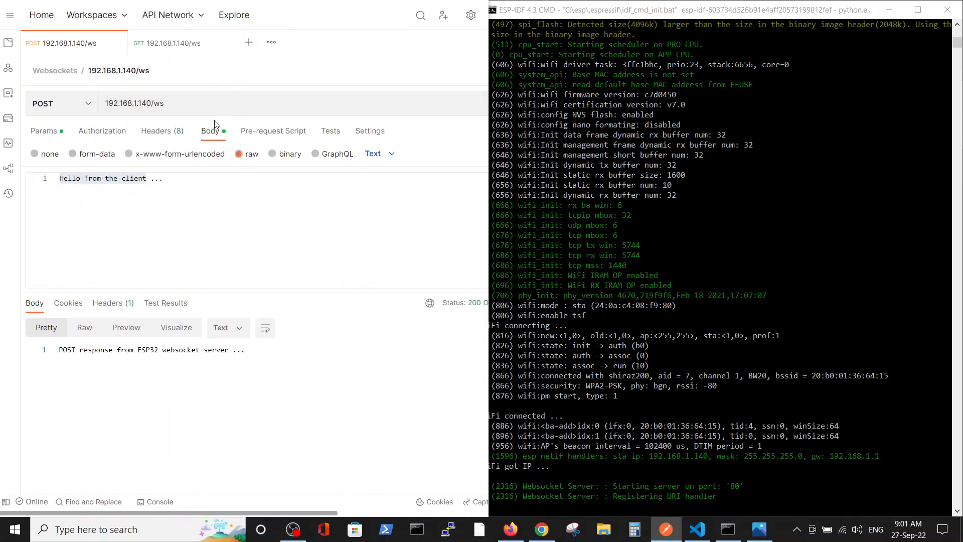
mouse_move(121, 87)
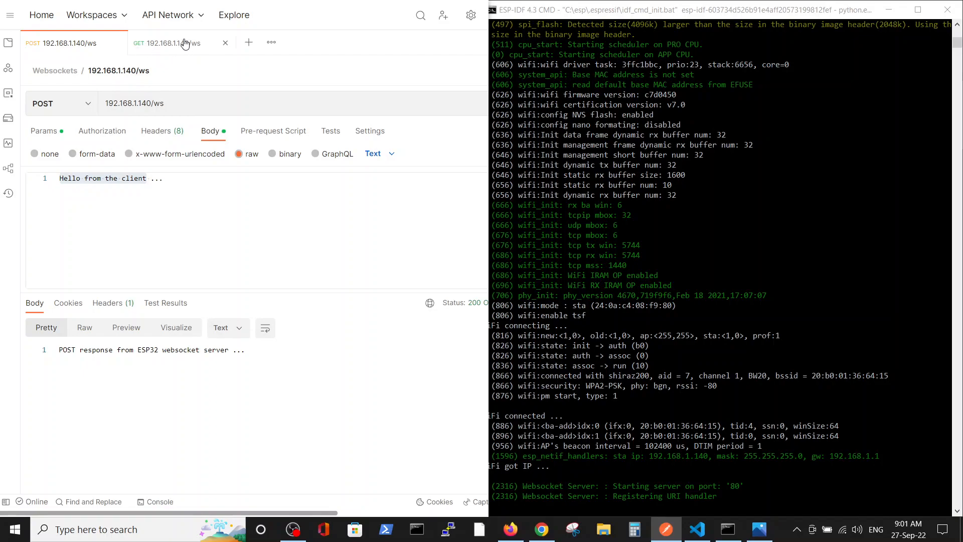
click(166, 43)
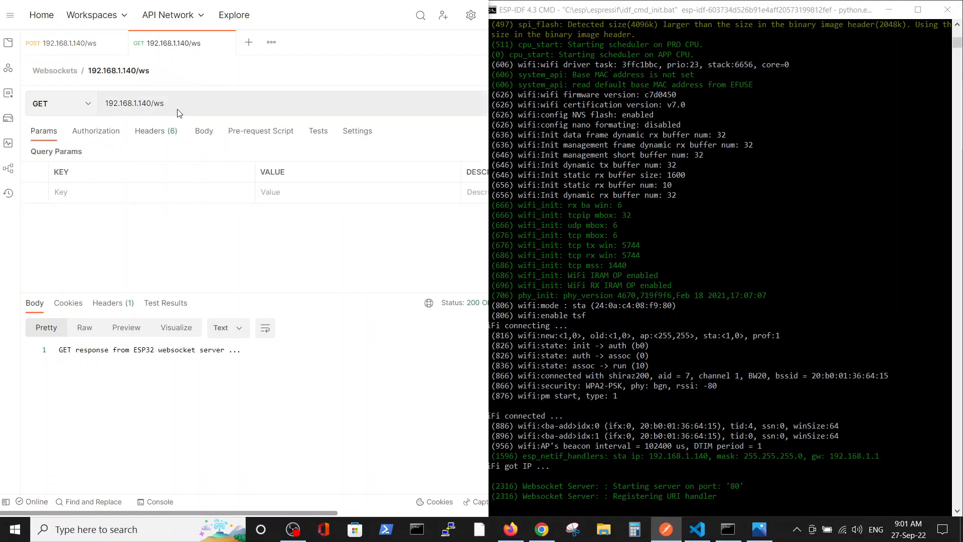
click(133, 102)
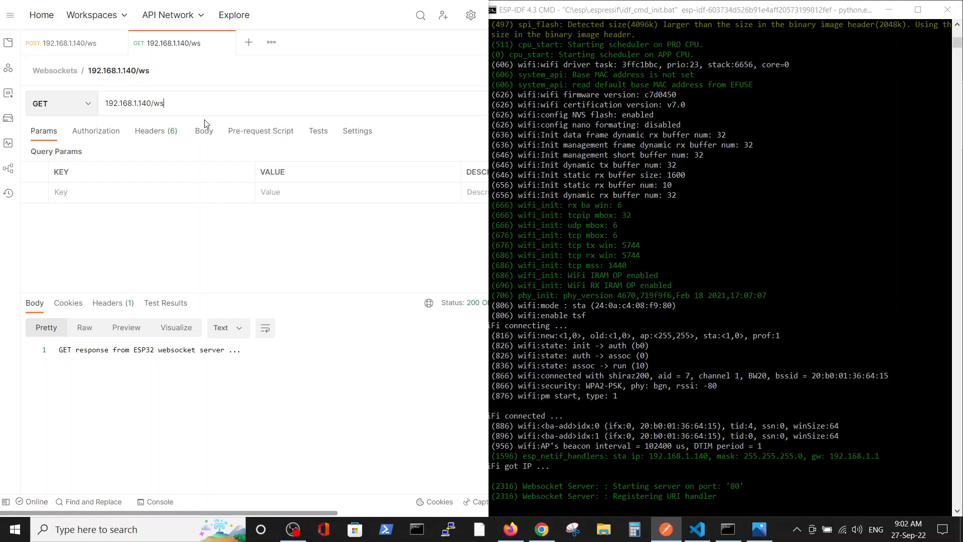
scroll(down, 3)
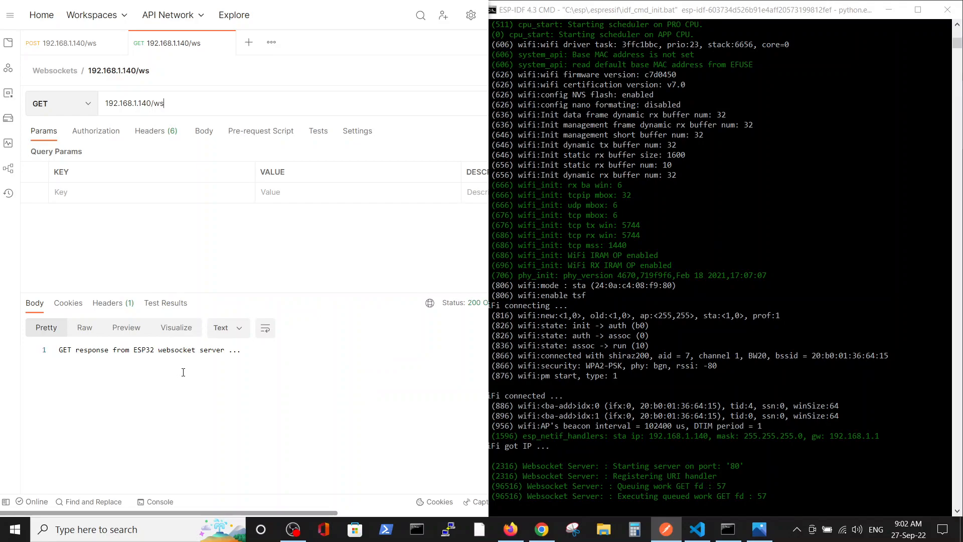
mouse_move(631, 448)
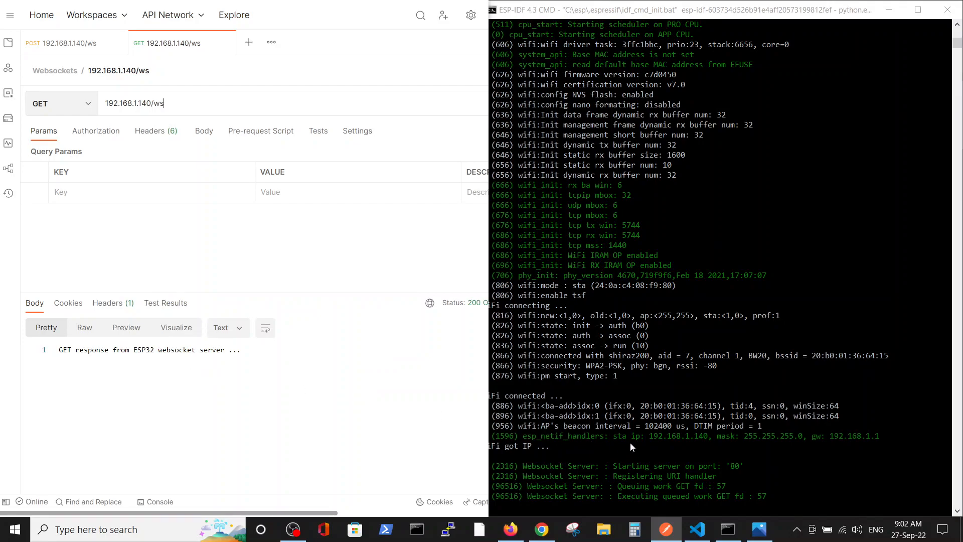
mouse_move(653, 494)
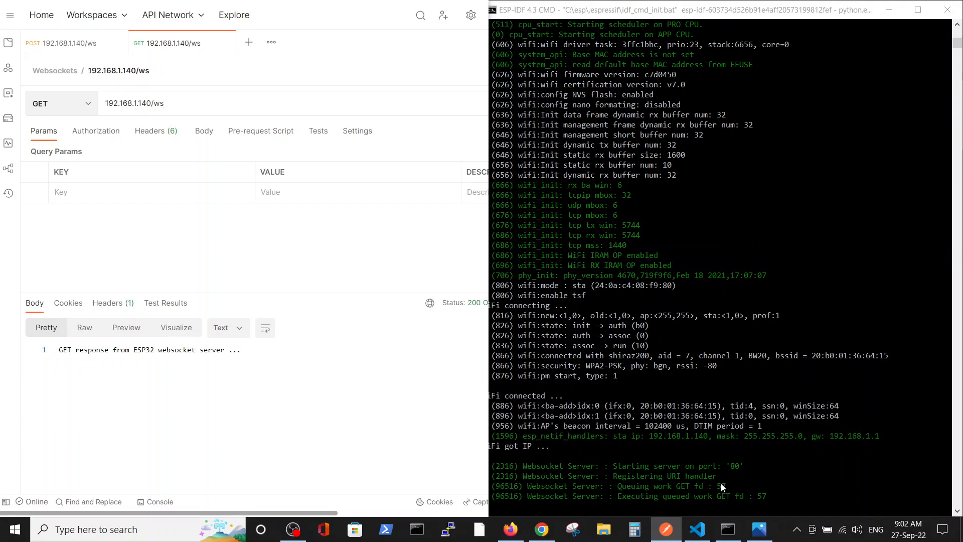
mouse_move(718, 492)
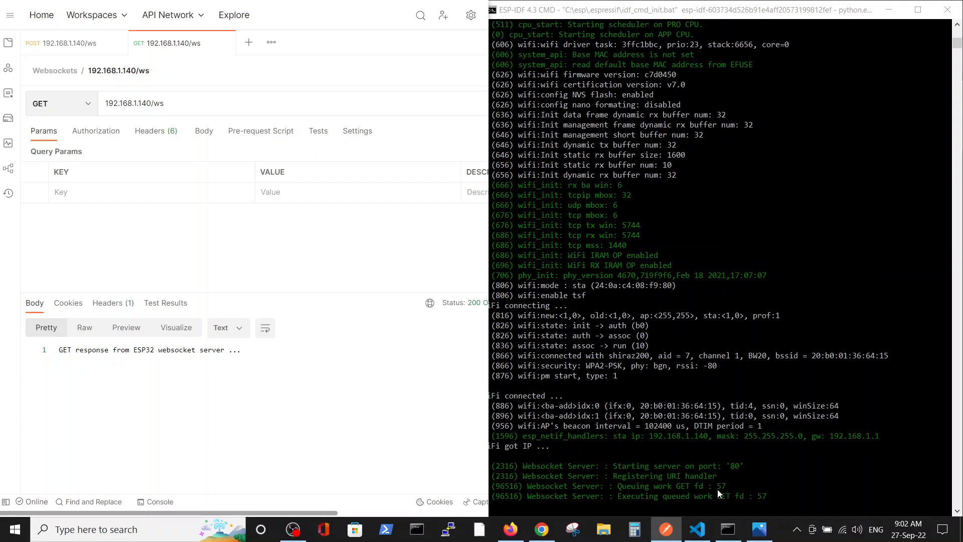
mouse_move(651, 496)
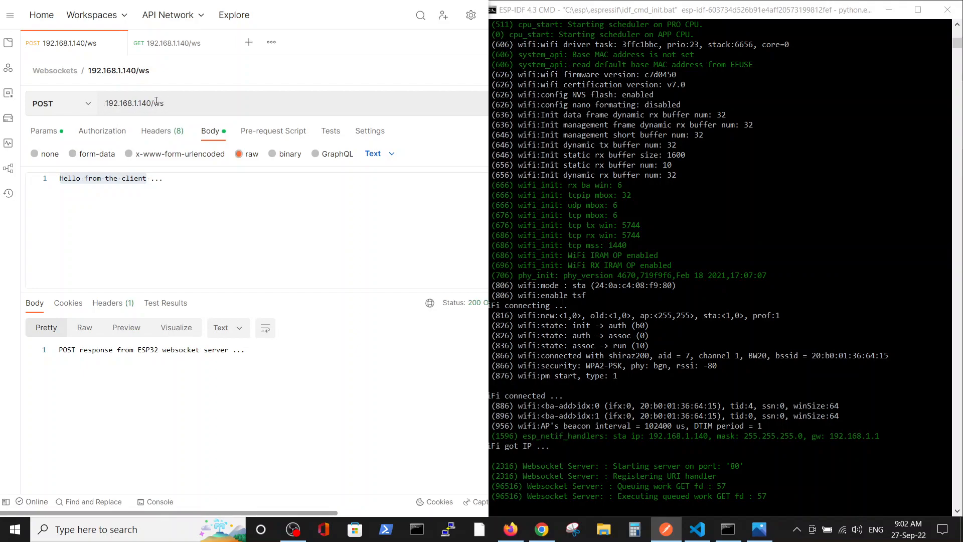
click(159, 104)
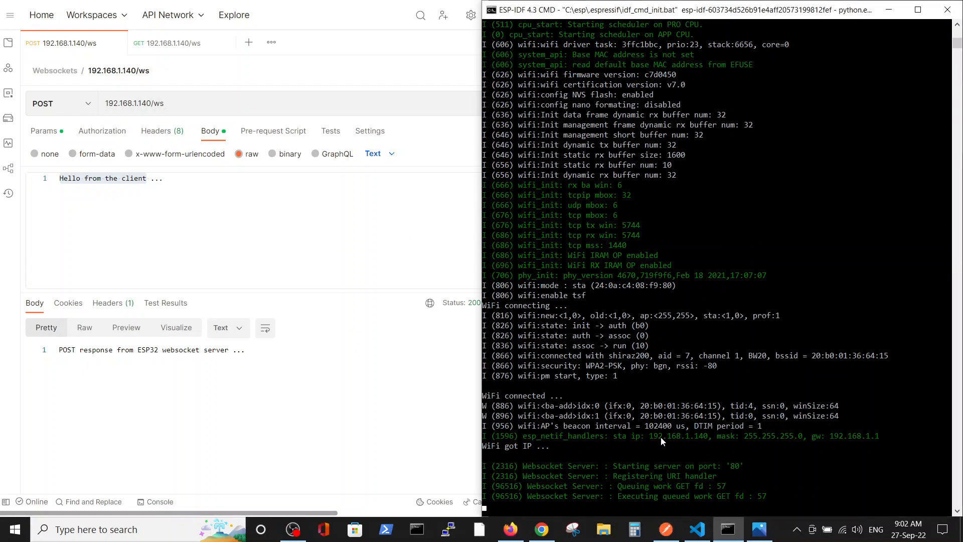
double_click(678, 436)
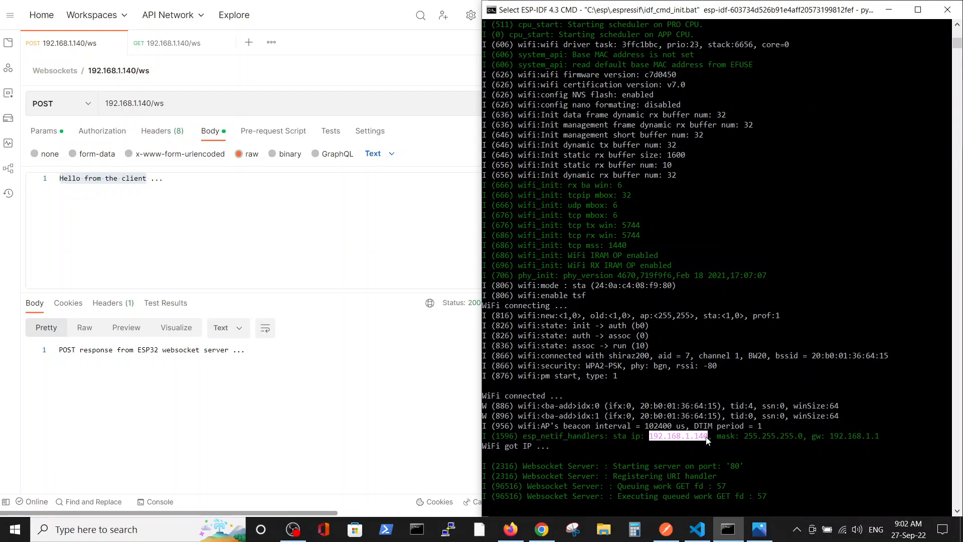
mouse_move(706, 445)
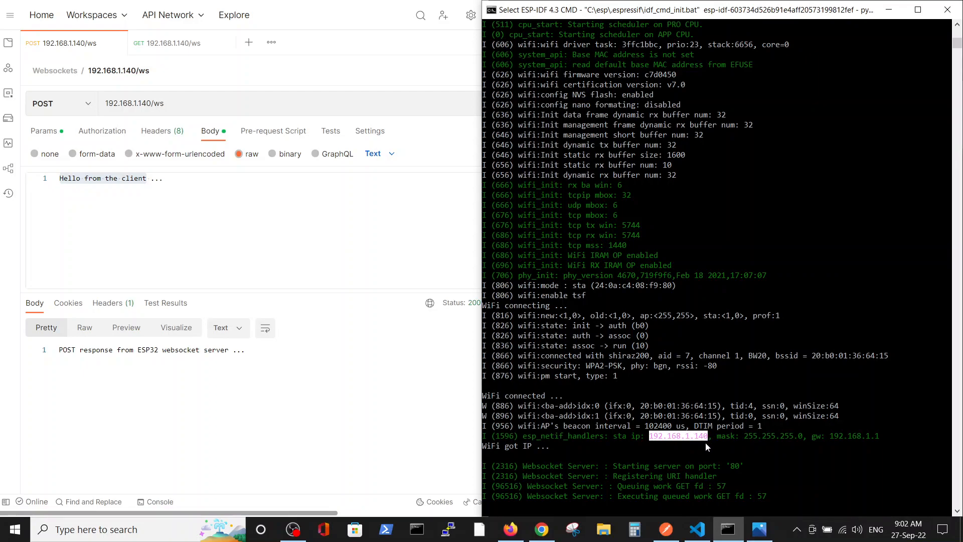
mouse_move(623, 440)
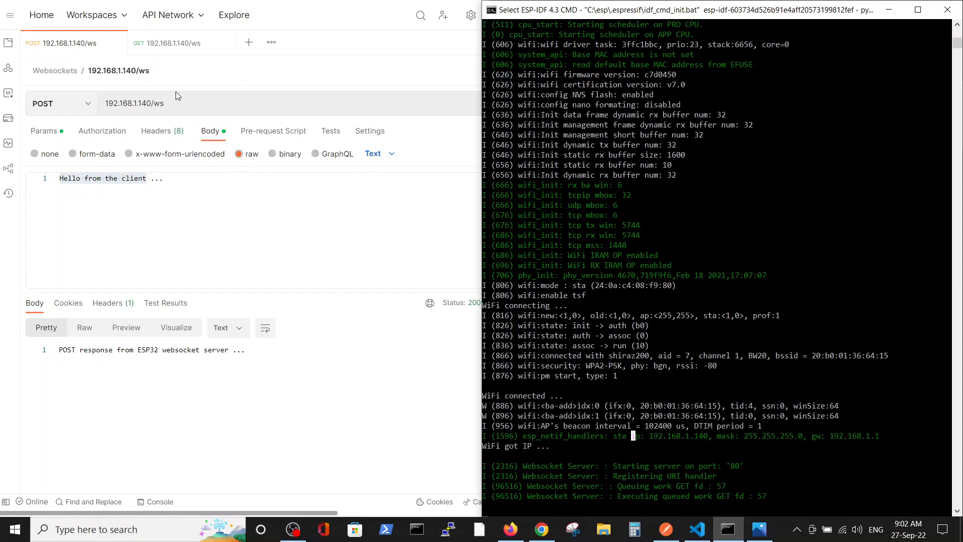
click(166, 44)
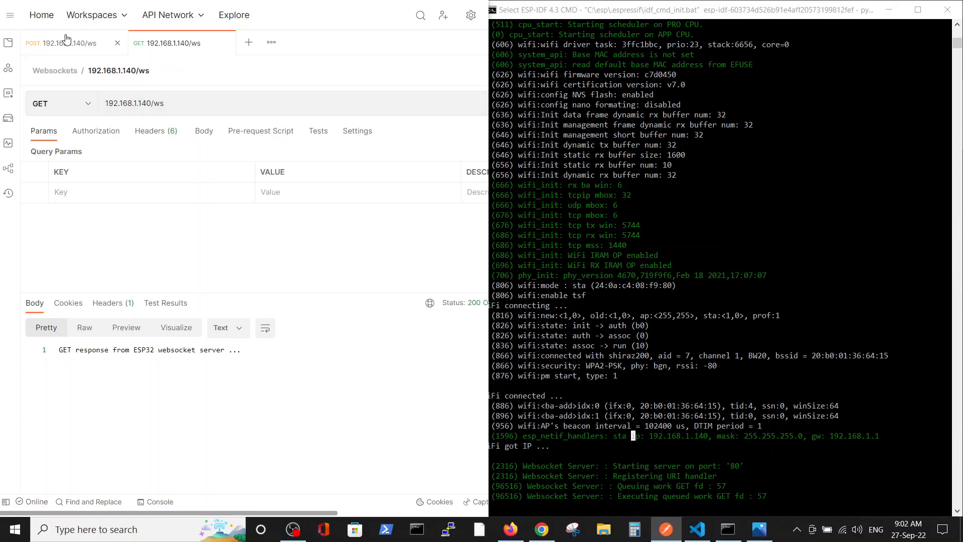
click(58, 43)
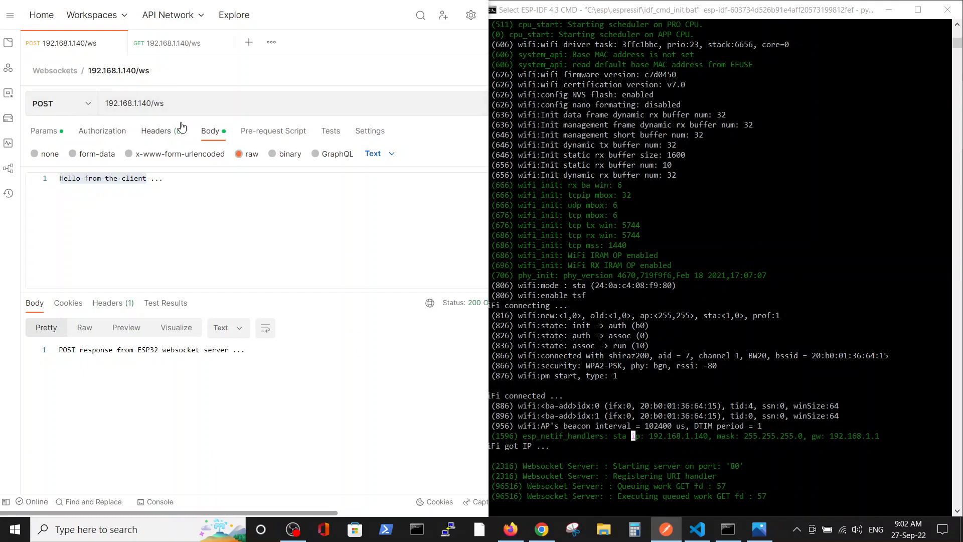
Send the POST with raw body 'Hello from the client ...' to the ESP32 and watch the monitor log.
click(153, 104)
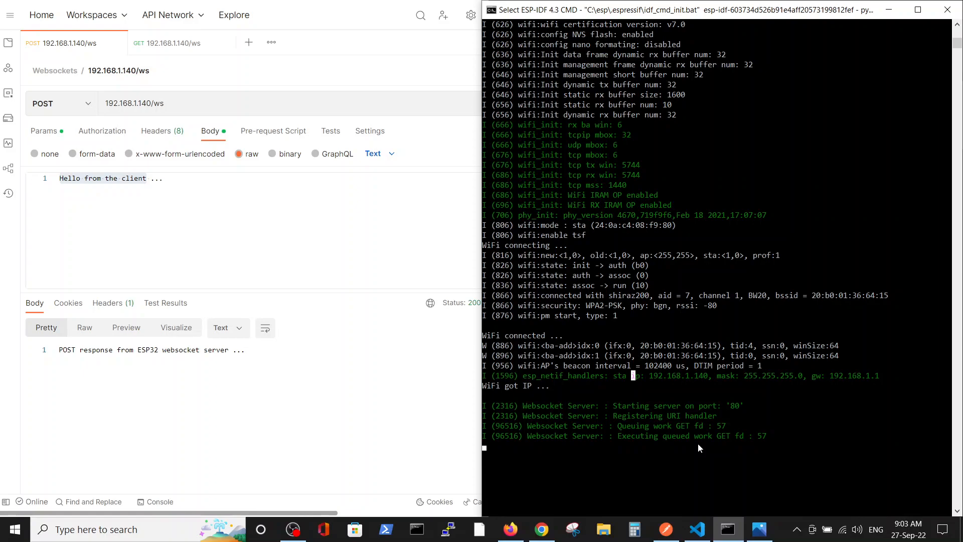
mouse_move(688, 463)
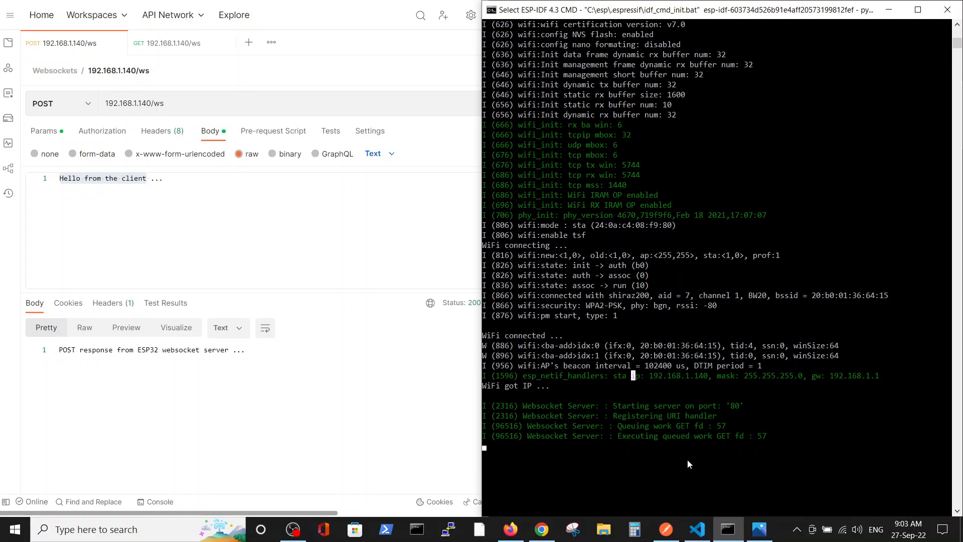
mouse_move(761, 418)
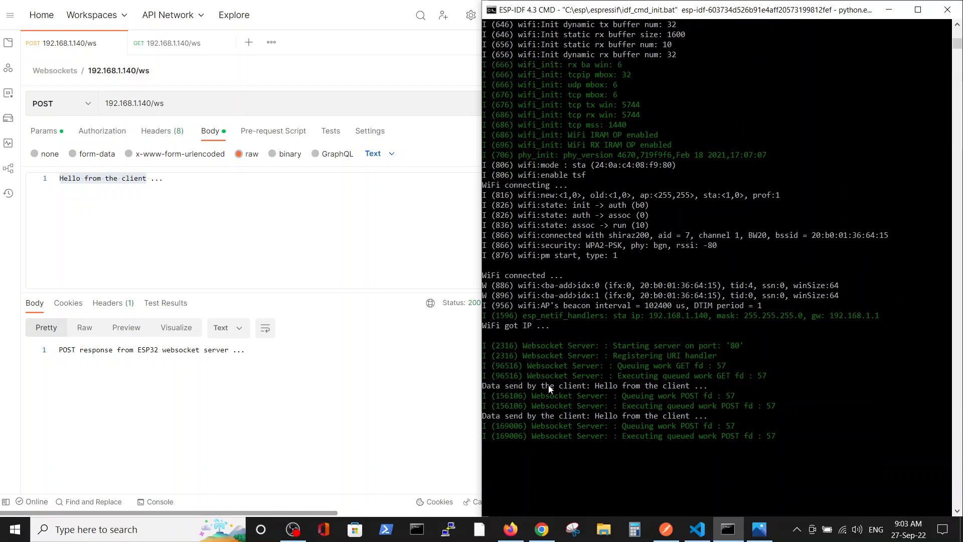
mouse_move(353, 270)
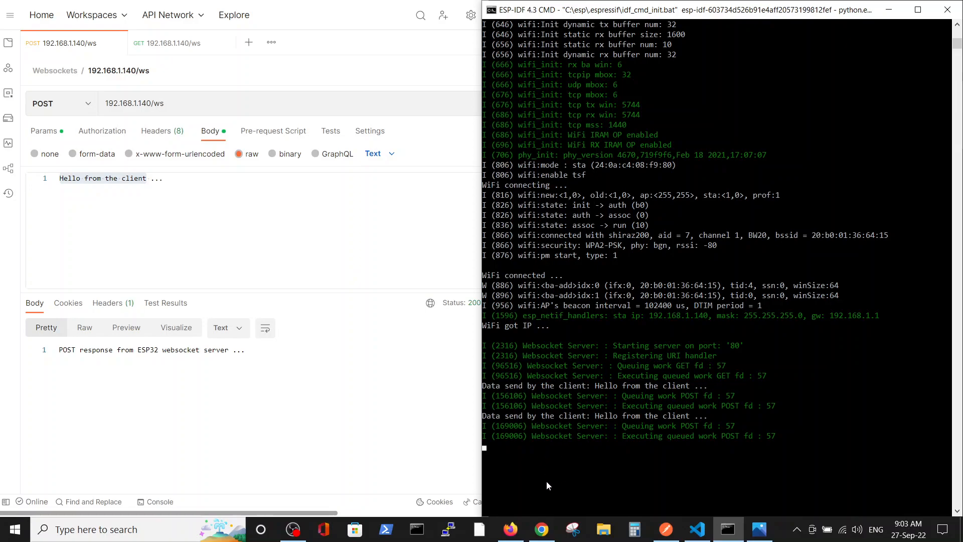
mouse_move(611, 434)
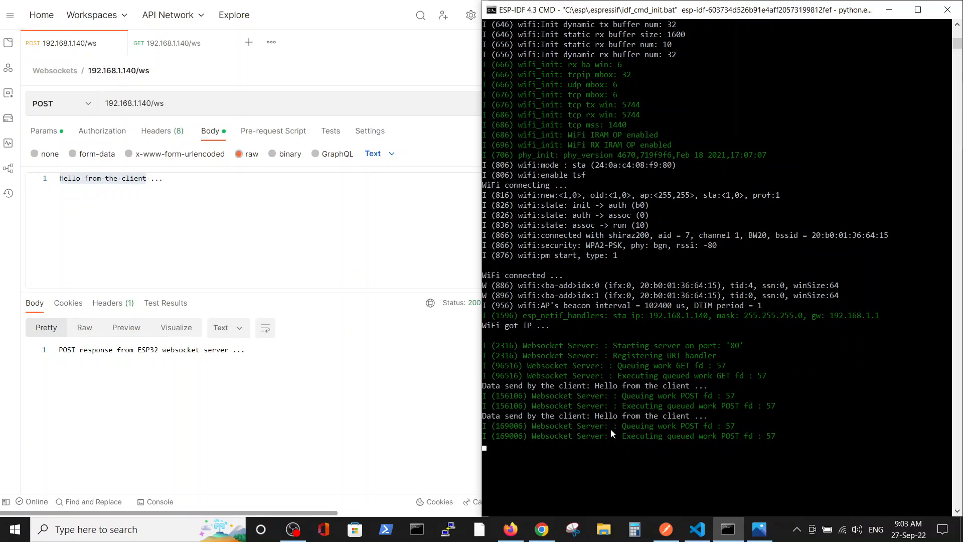
mouse_move(548, 359)
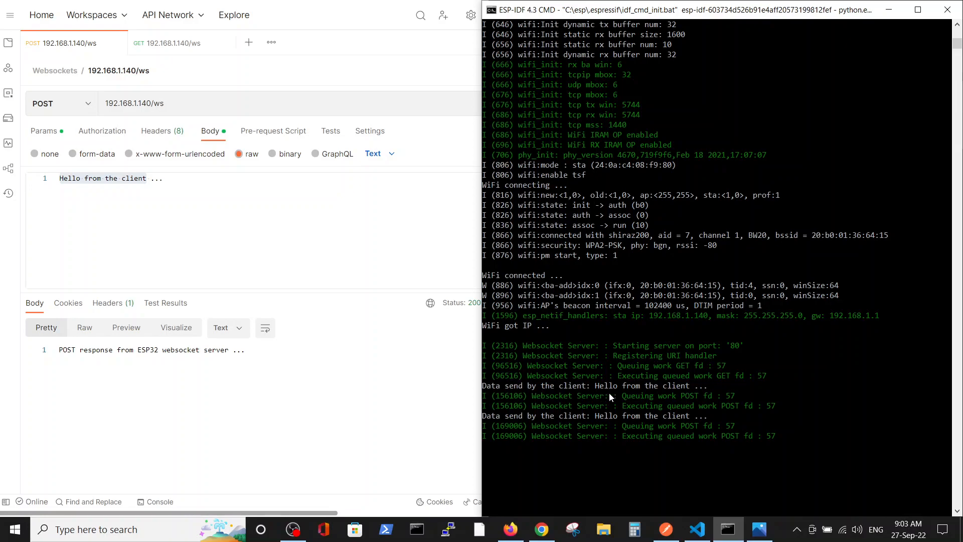
mouse_move(690, 410)
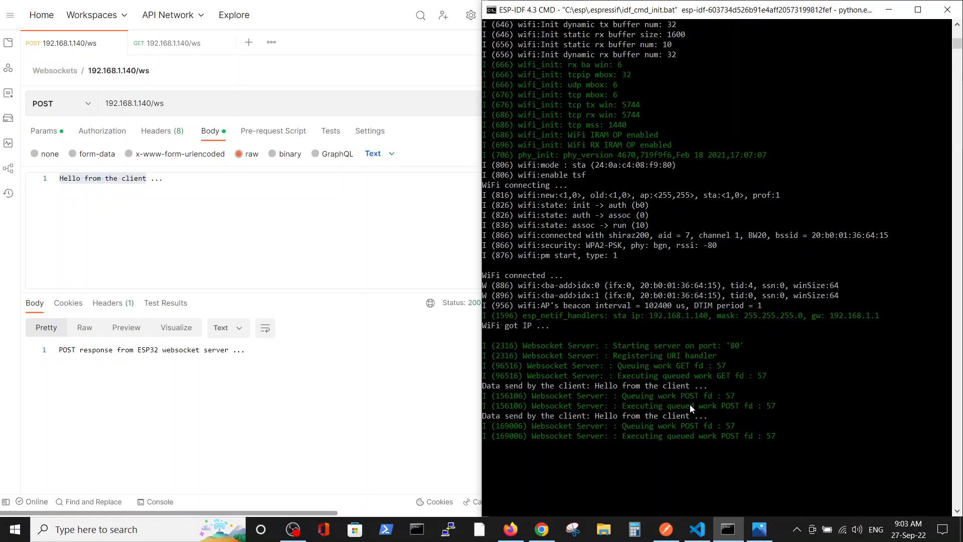
mouse_move(734, 403)
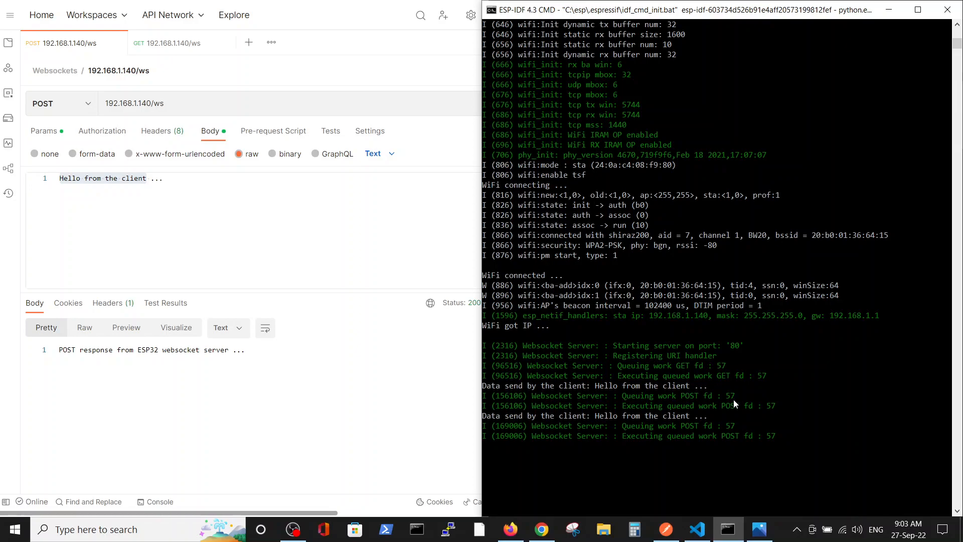
mouse_move(720, 441)
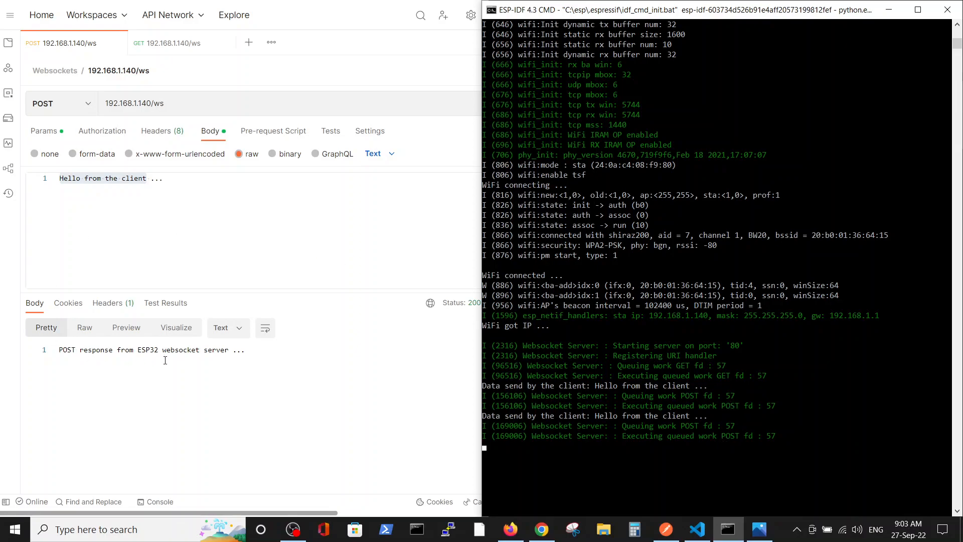
mouse_move(163, 364)
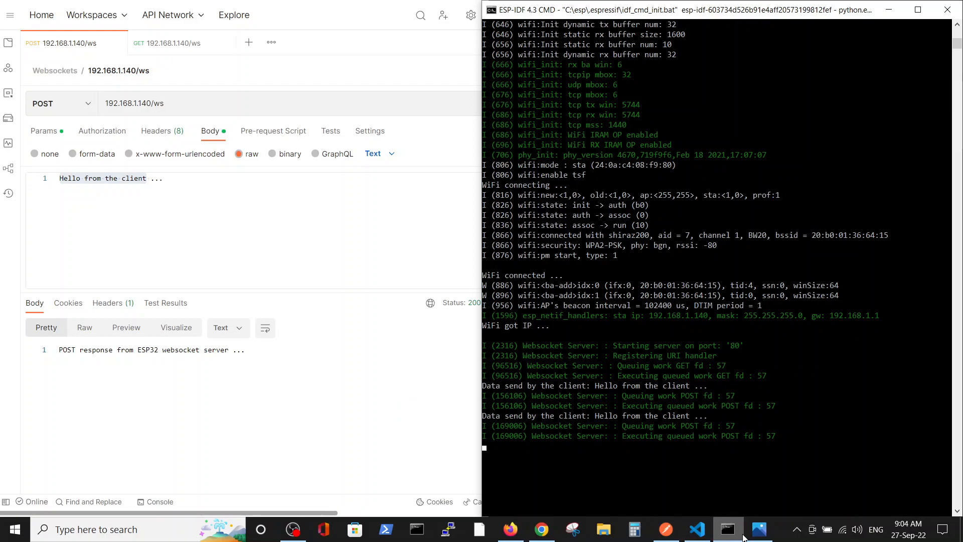
Bring proj6.c's async_post_handler to the front and highlight every use of recv_size.
click(696, 529)
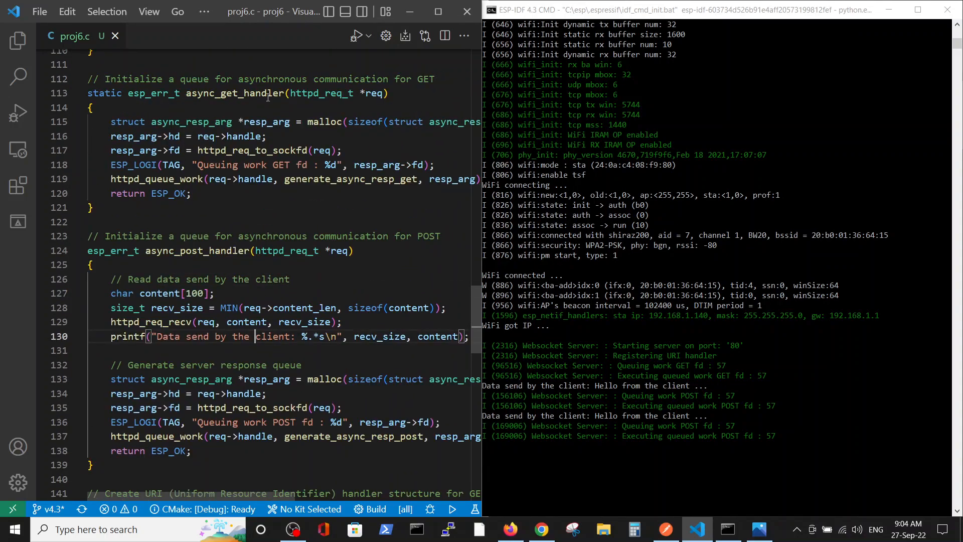
mouse_move(244, 205)
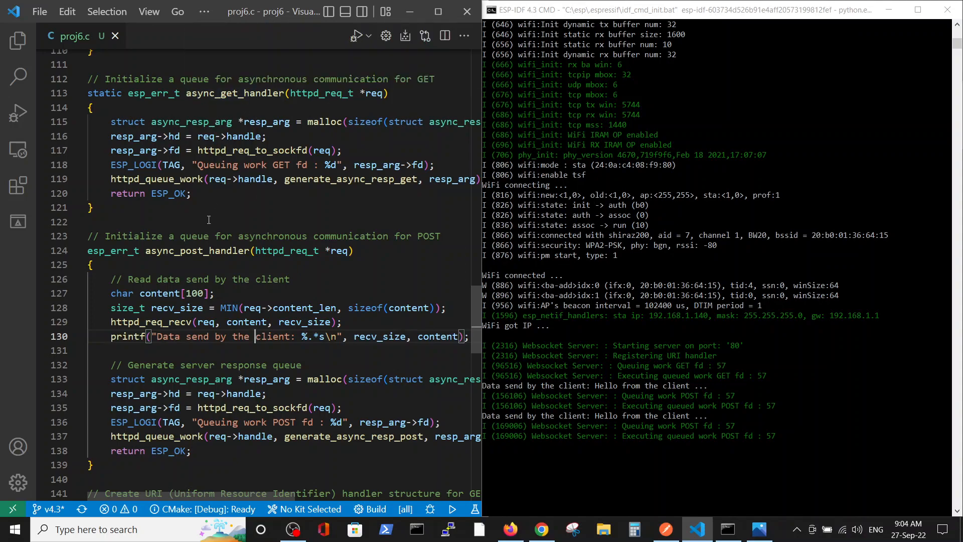
mouse_move(220, 113)
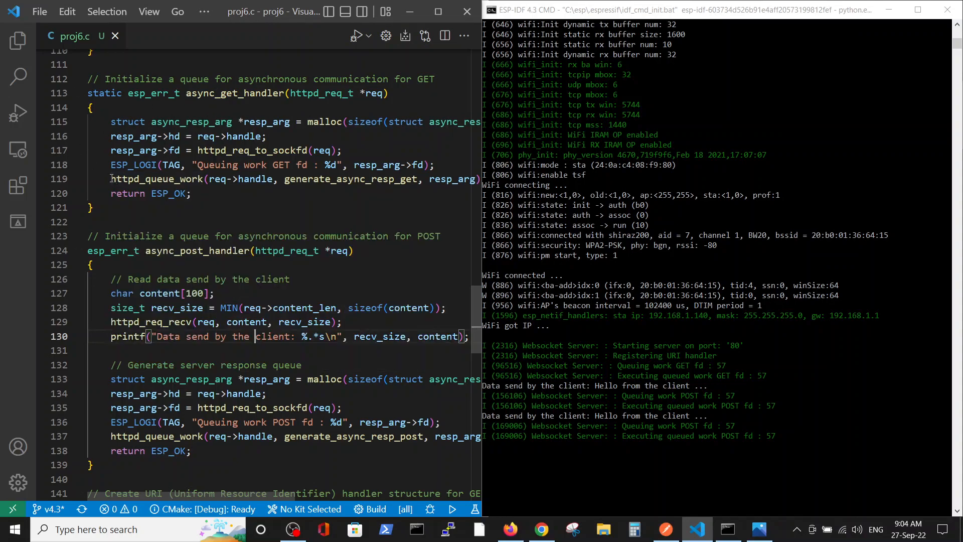
click(192, 193)
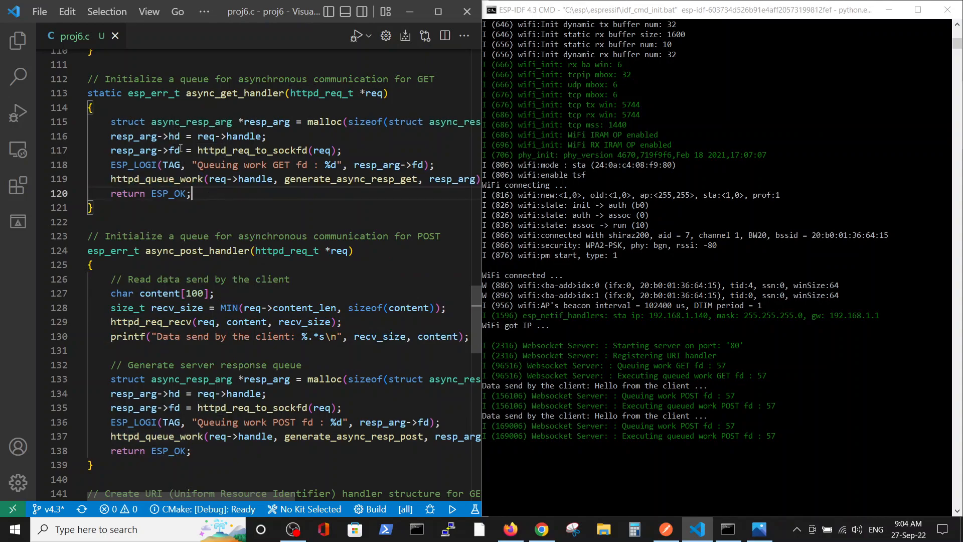
mouse_move(362, 179)
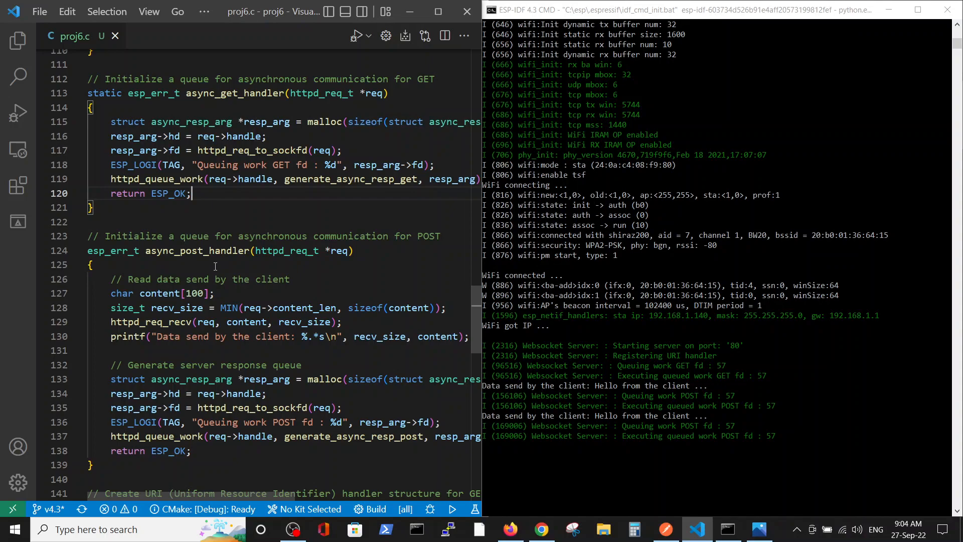
mouse_move(163, 411)
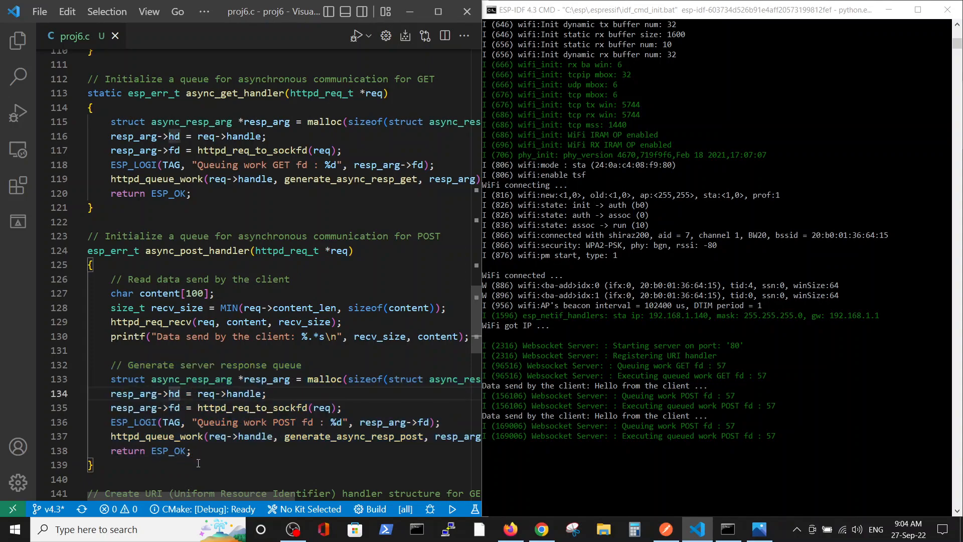
mouse_move(449, 370)
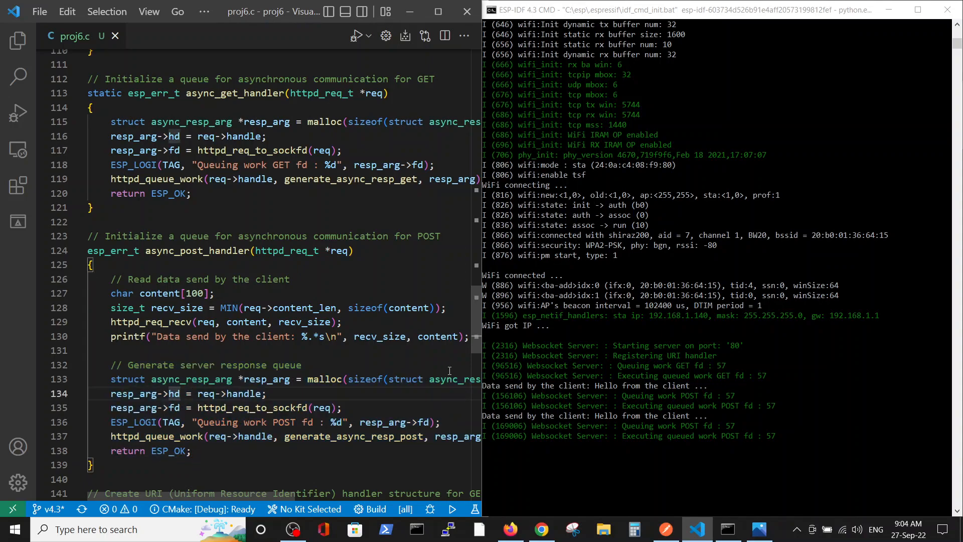
mouse_move(626, 396)
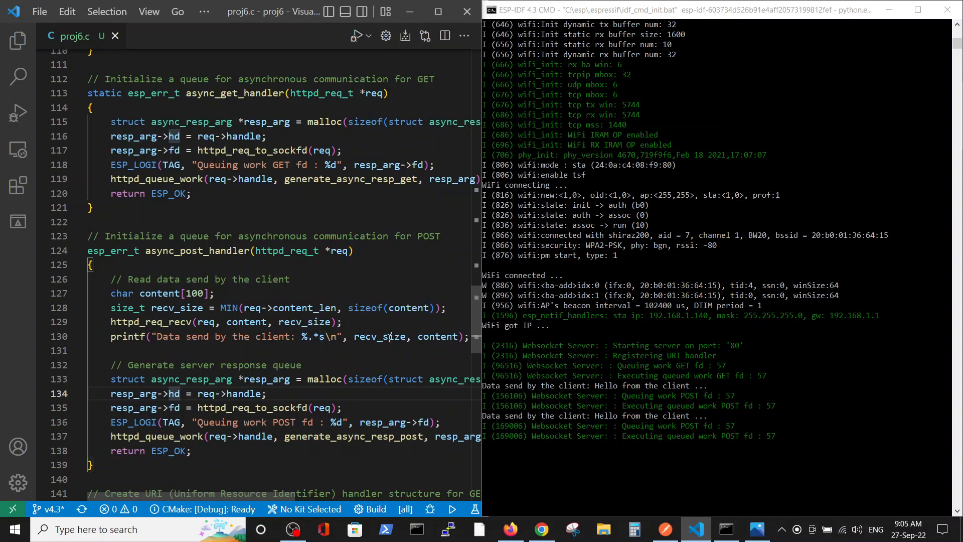
mouse_move(307, 308)
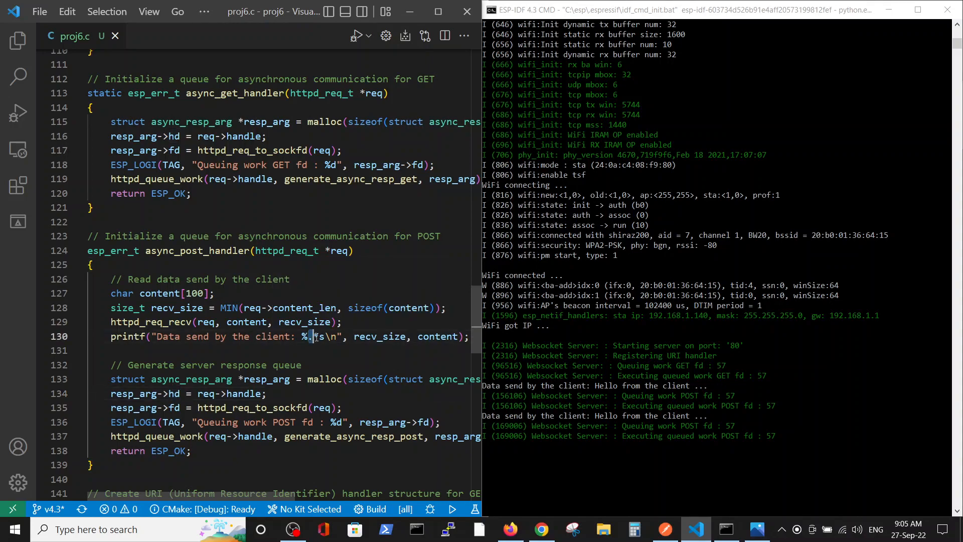
double_click(378, 336)
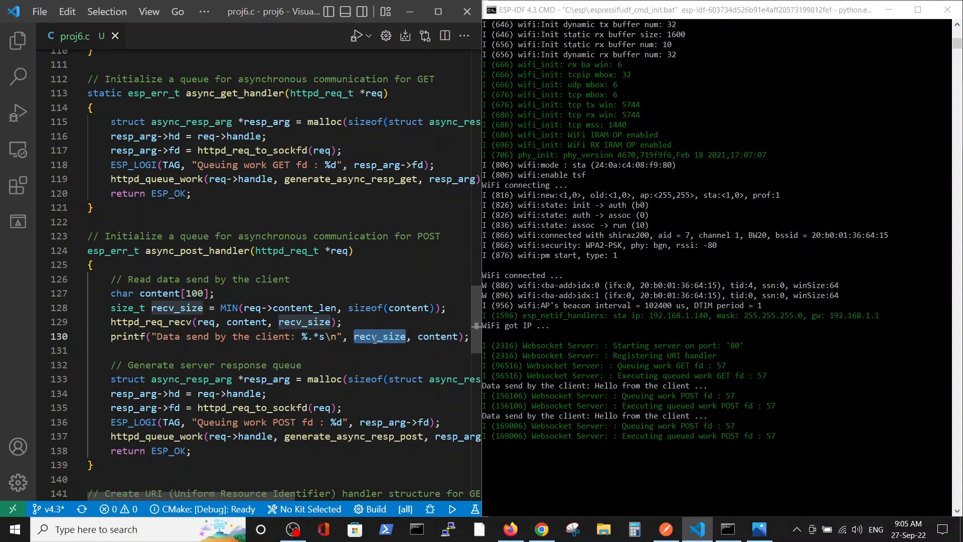
mouse_move(645, 425)
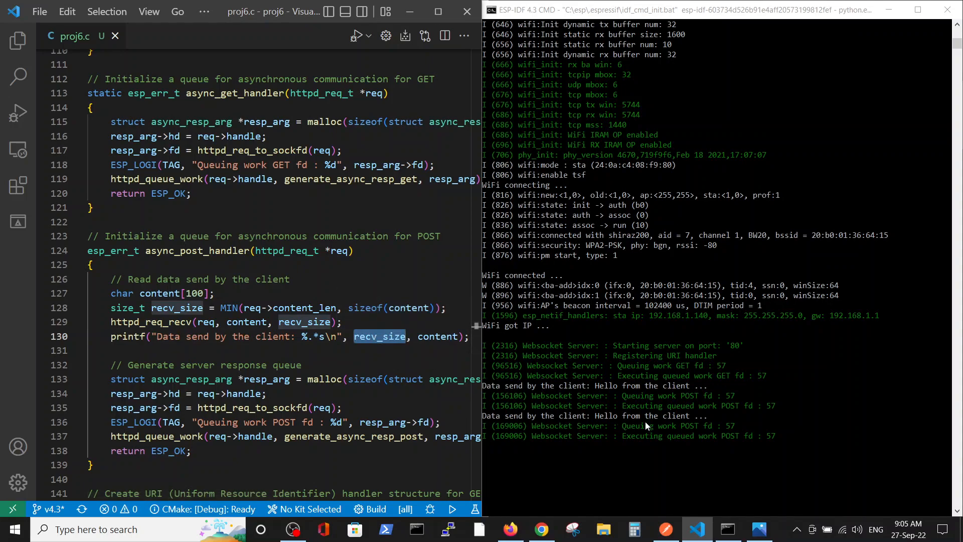
mouse_move(718, 420)
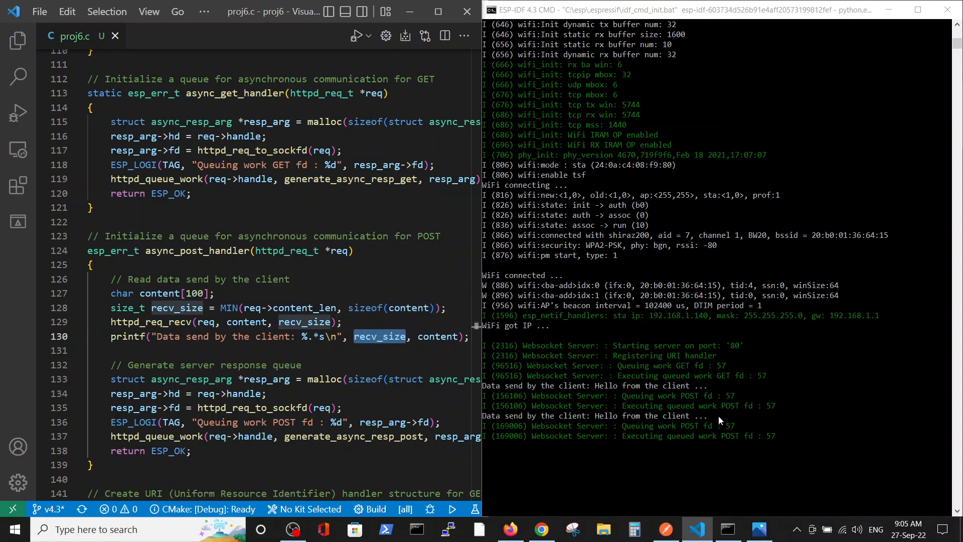
mouse_move(753, 421)
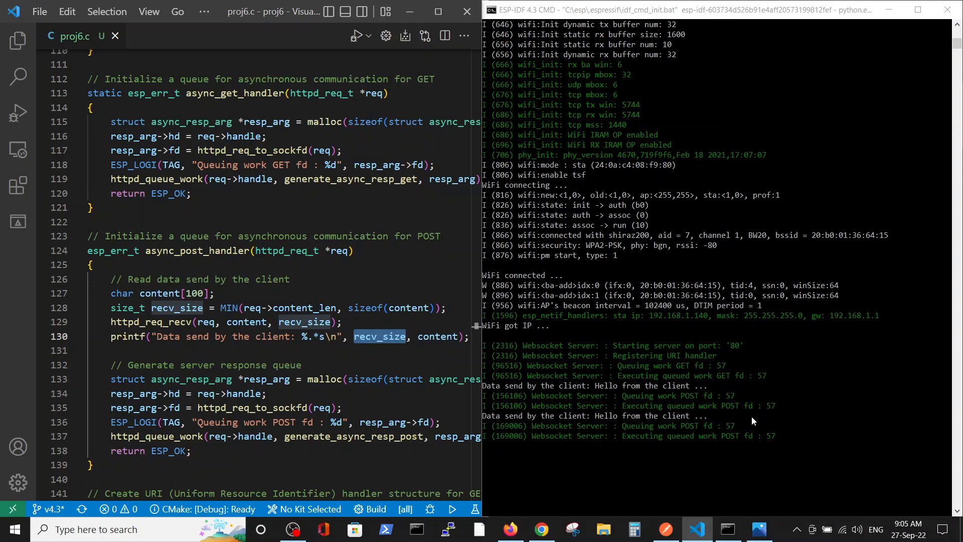
mouse_move(757, 420)
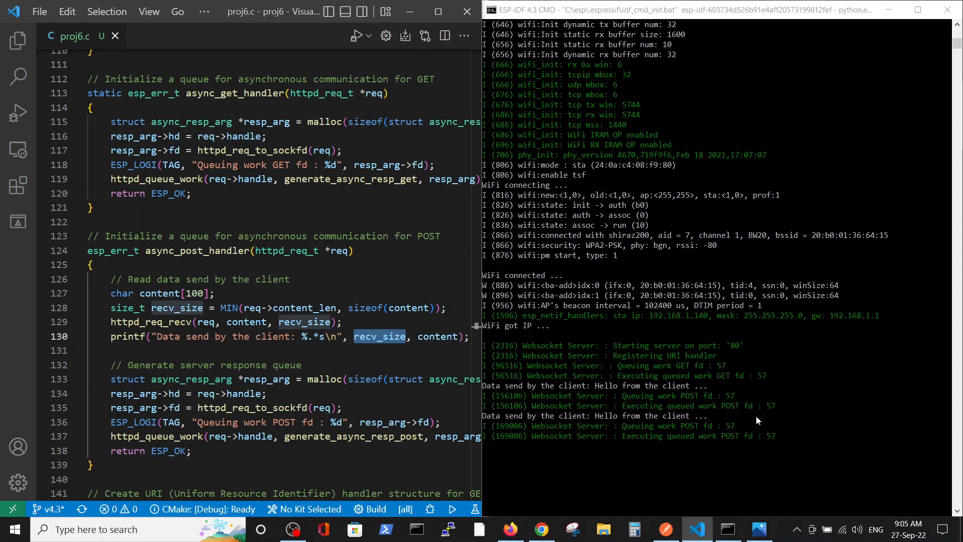
Highlight all occurrences of the content buffer declared on line 127.
click(150, 293)
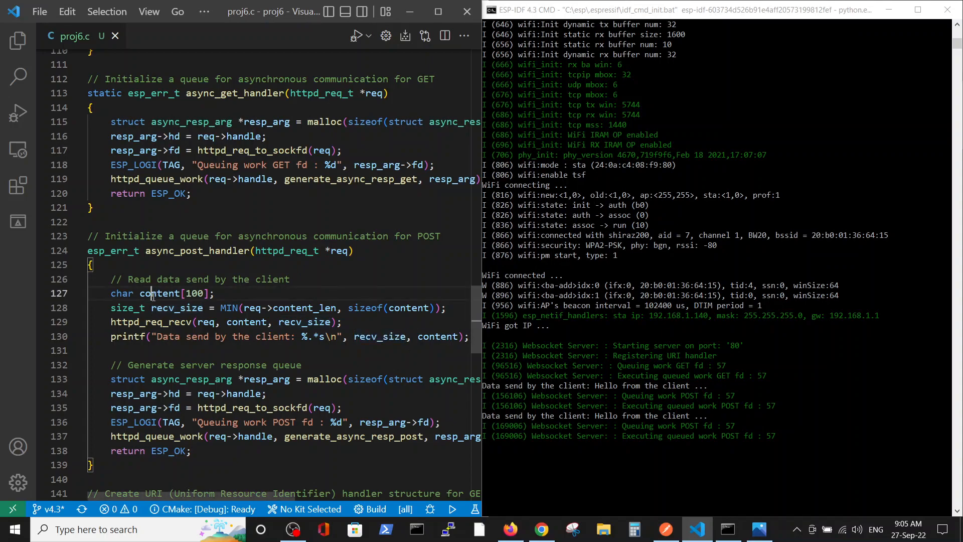
double_click(160, 293)
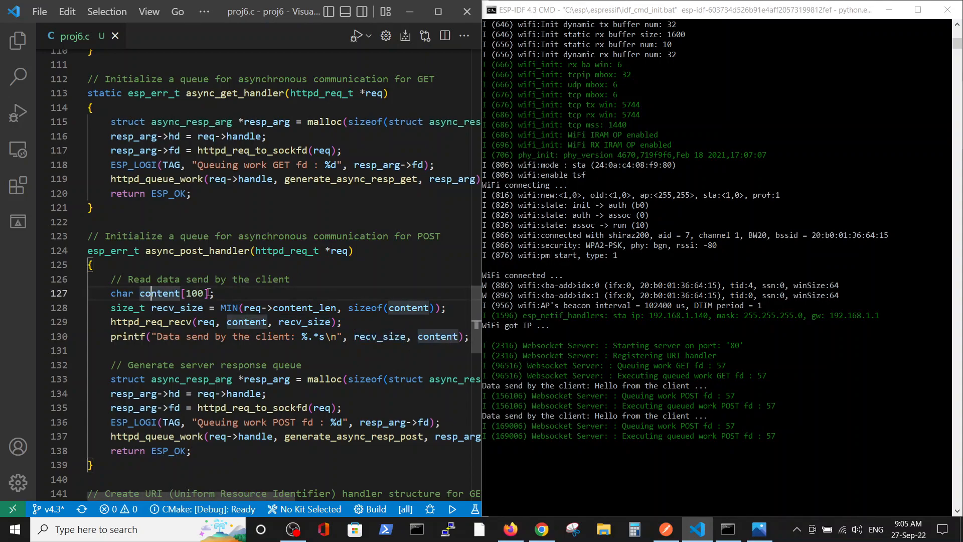
double_click(194, 293)
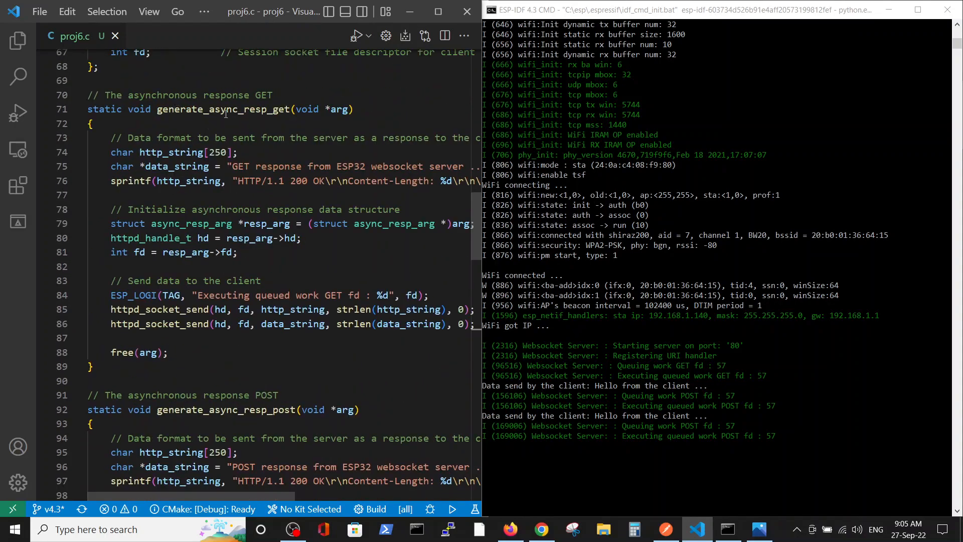
Scroll proj6.c to generate_async_resp_get, which builds the HTTP reply and sends it via the socket.
scroll(down, 3)
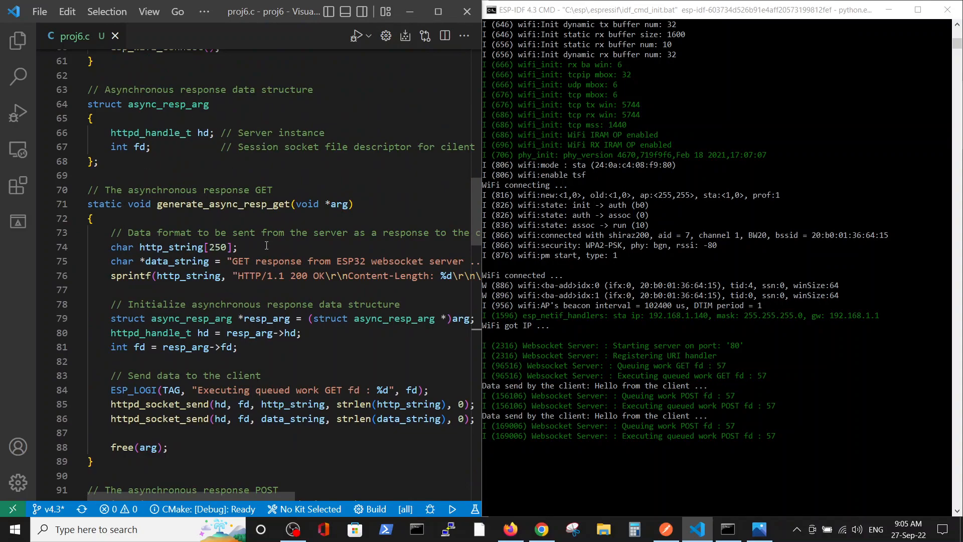
scroll(down, 3)
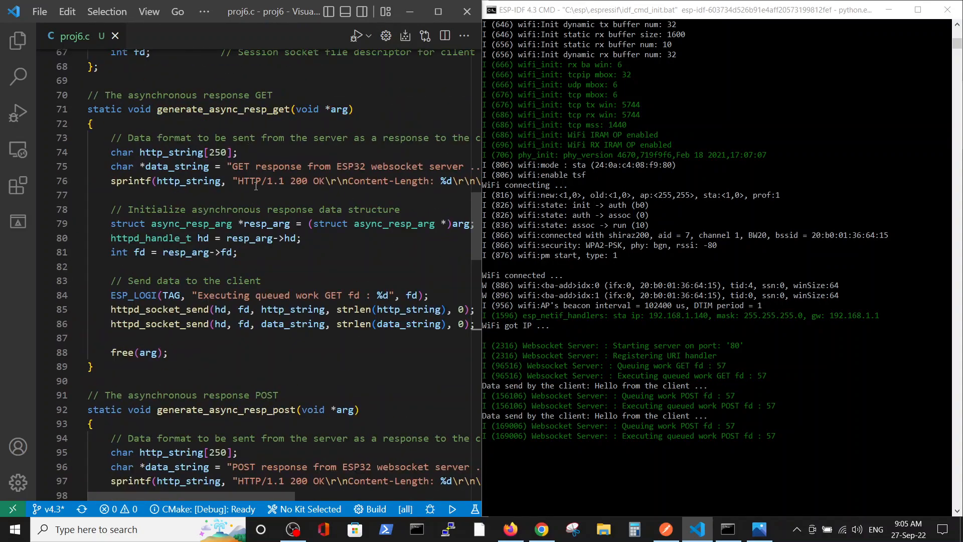
mouse_move(276, 217)
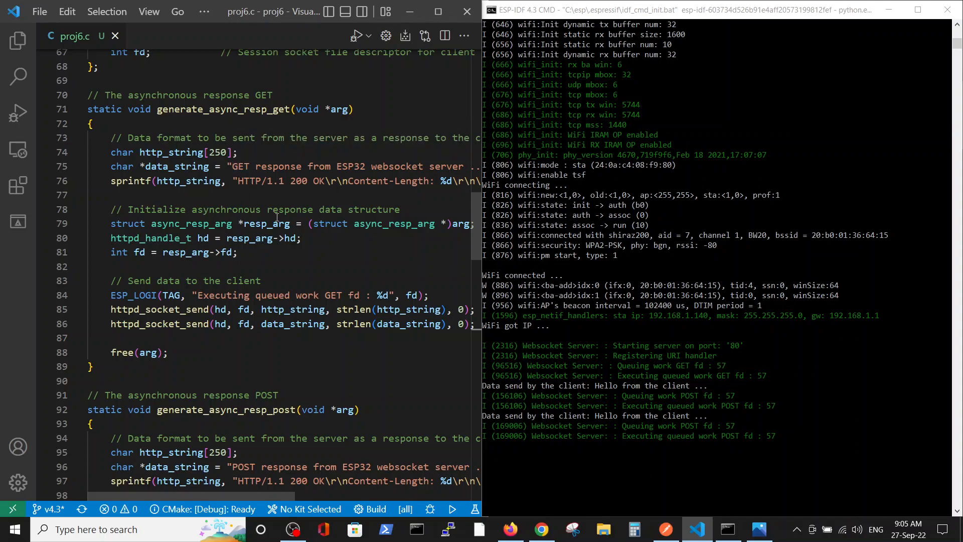
mouse_move(329, 189)
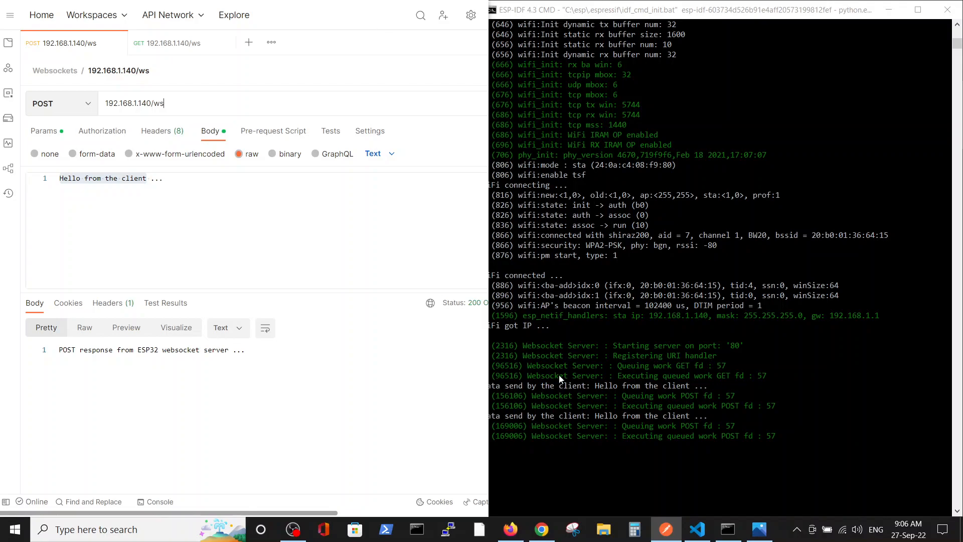
Return to proj6.c in VS Code to examine the GET response's HTTP/1.1 200 OK header.
click(696, 529)
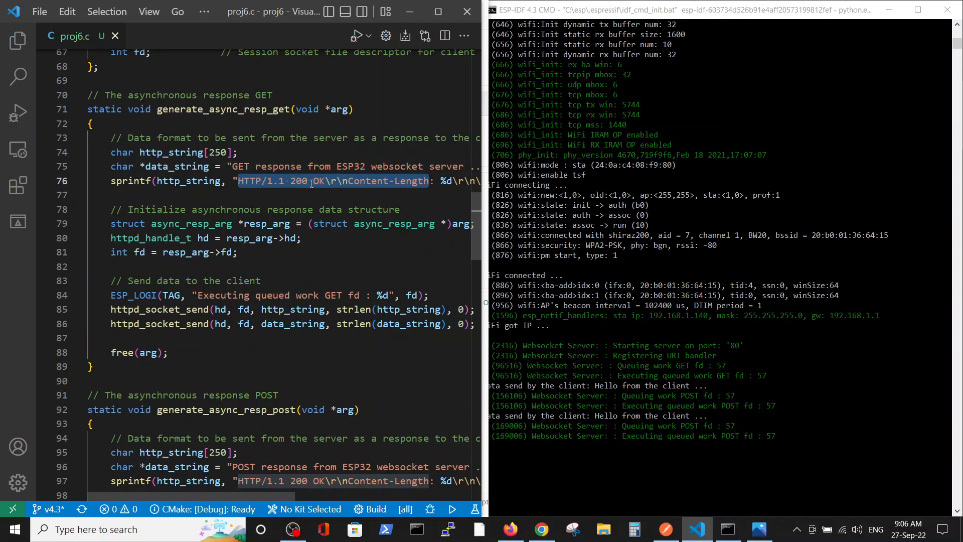
mouse_move(335, 180)
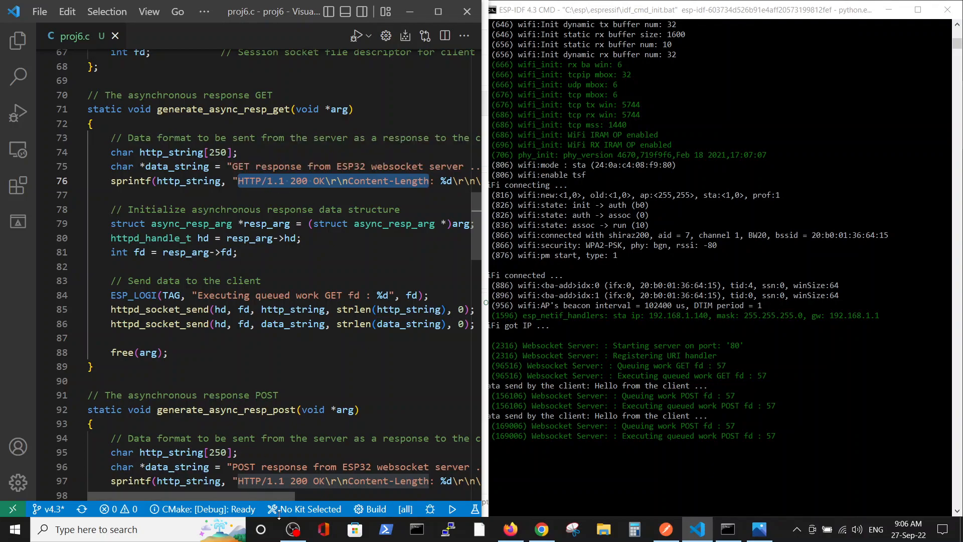
click(258, 181)
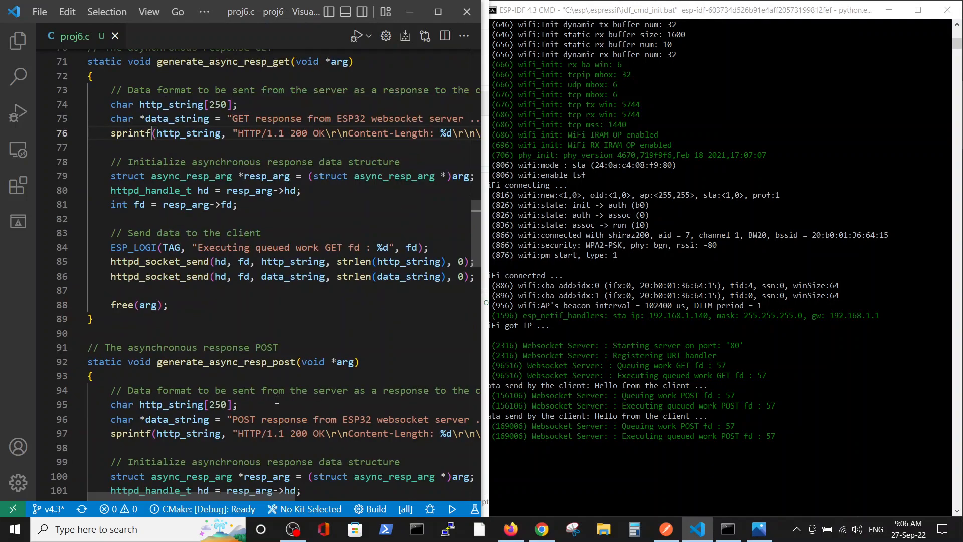
mouse_move(297, 133)
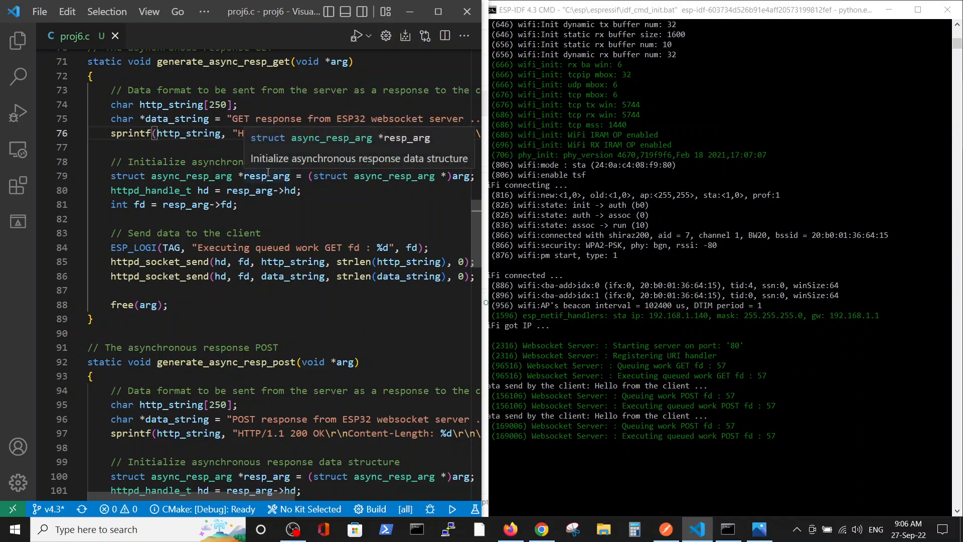
mouse_move(264, 98)
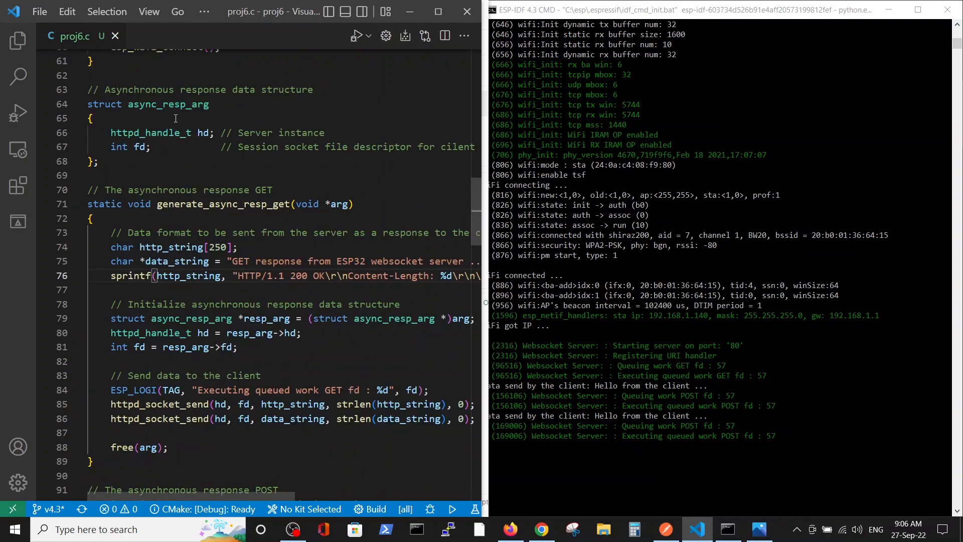
mouse_move(139, 167)
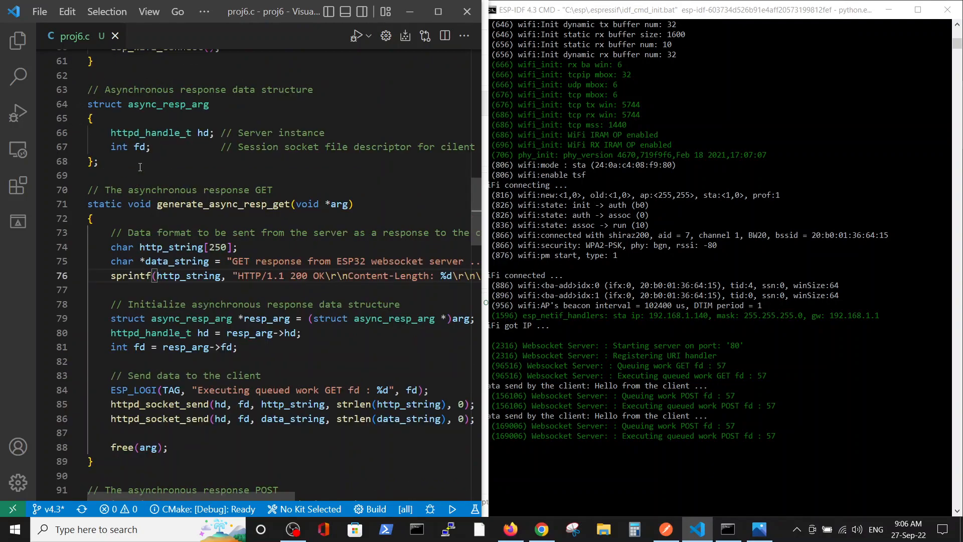
scroll(down, 3)
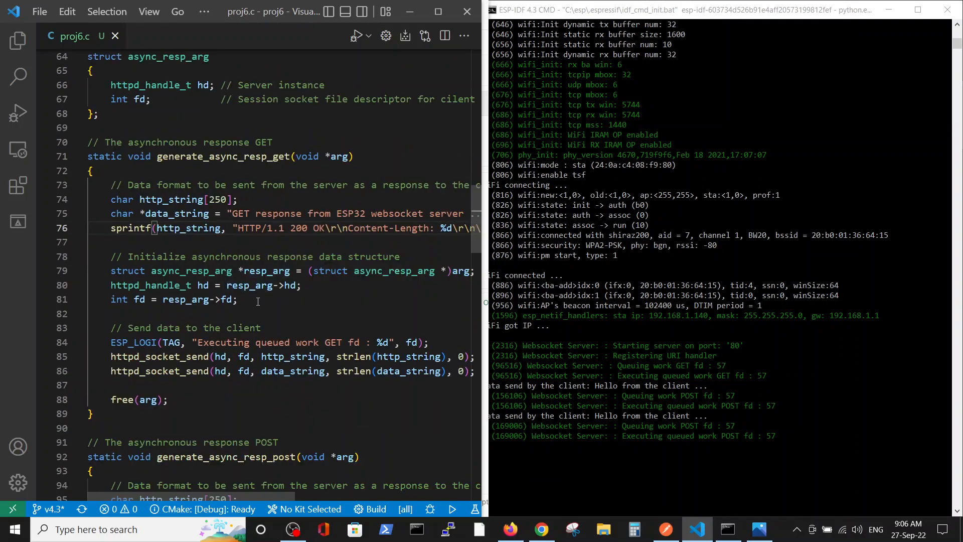
scroll(down, 3)
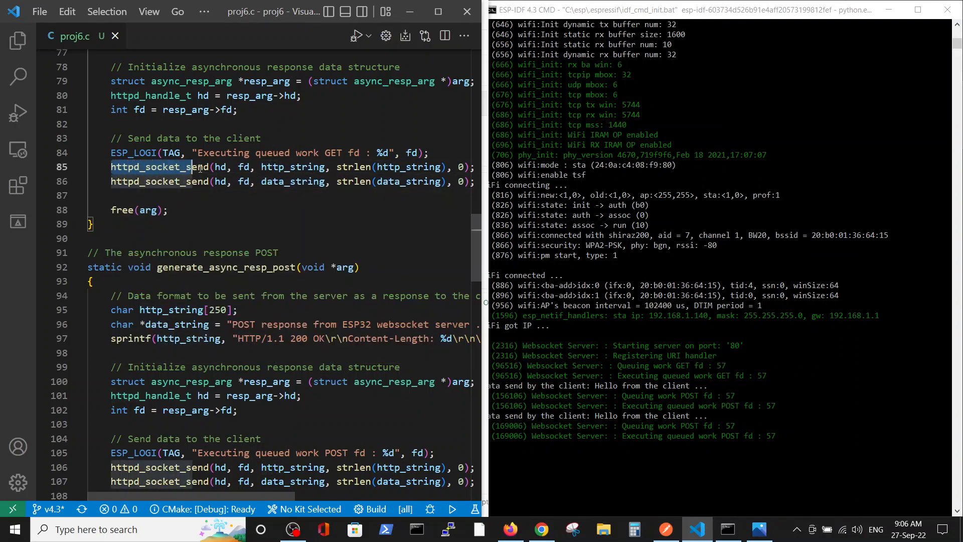
mouse_move(228, 267)
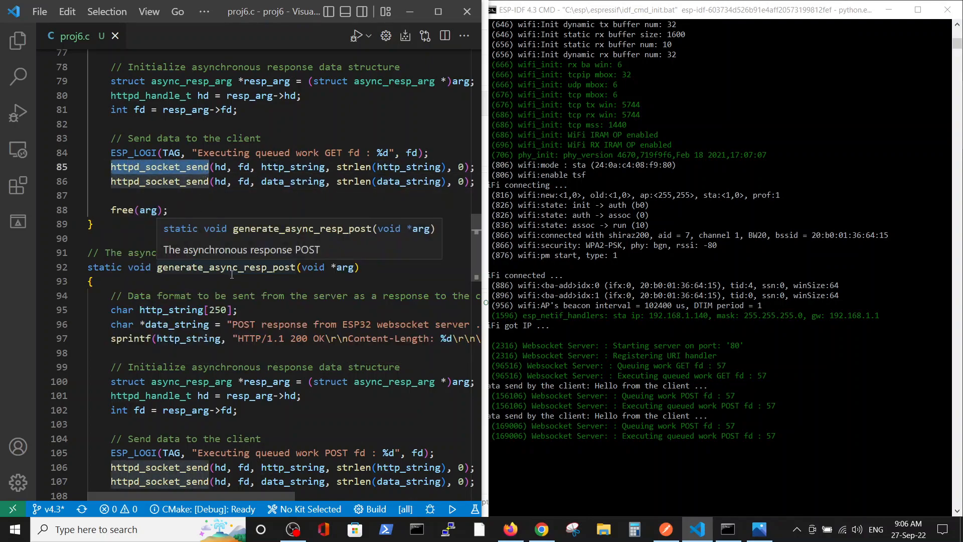
mouse_move(188, 203)
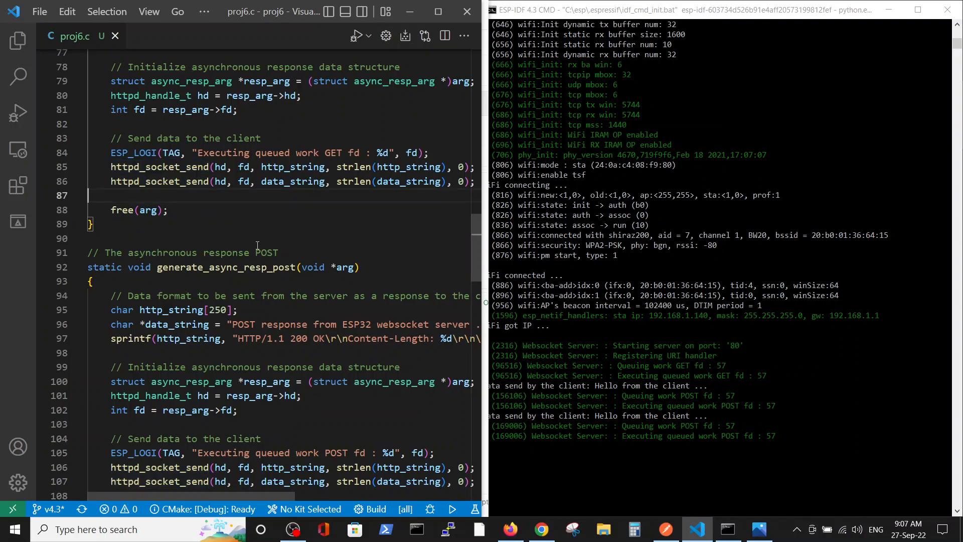
mouse_move(287, 235)
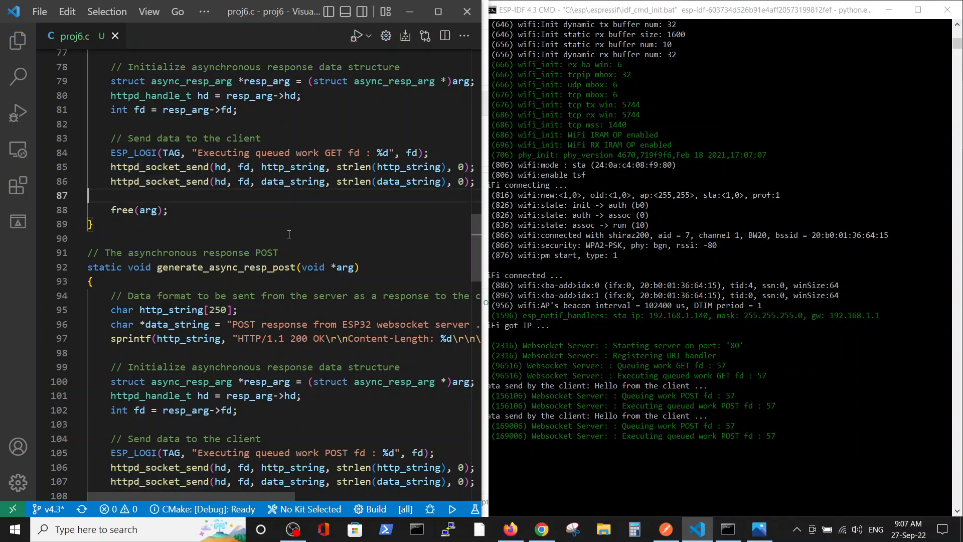